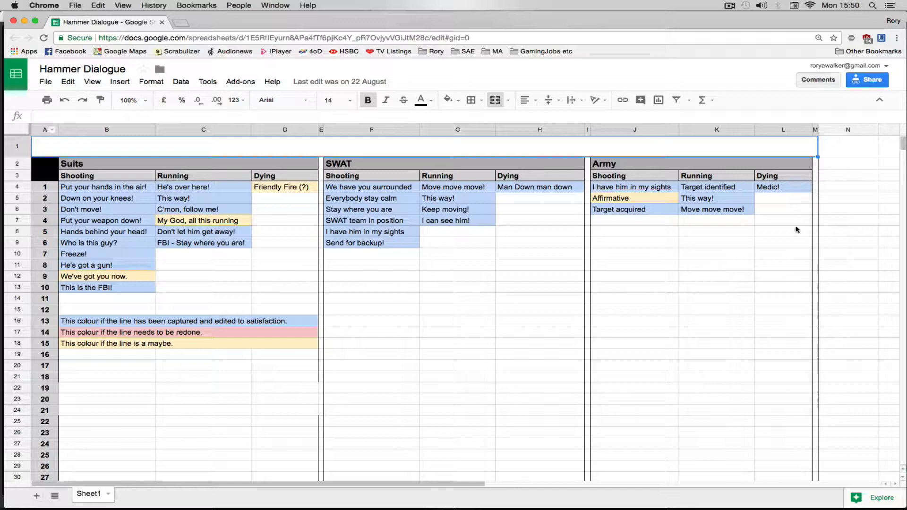
pyautogui.moveTo(516, 349)
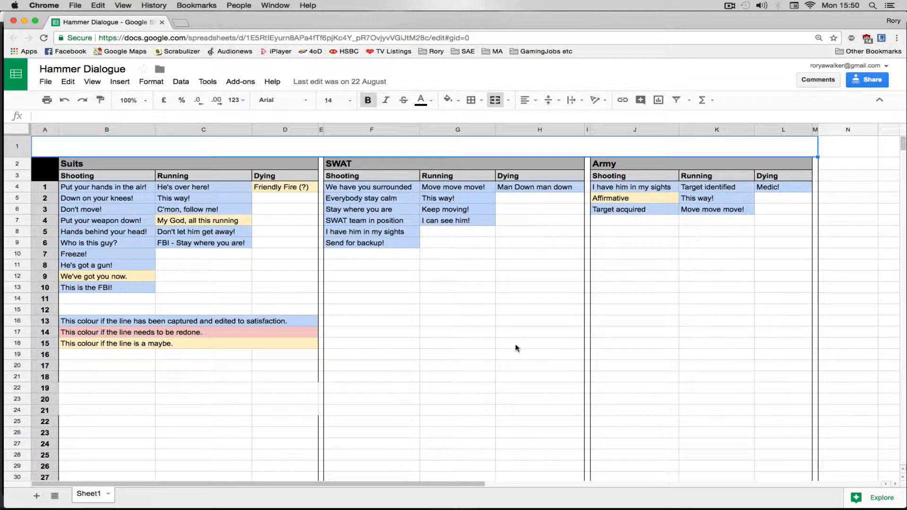
pyautogui.moveTo(521, 339)
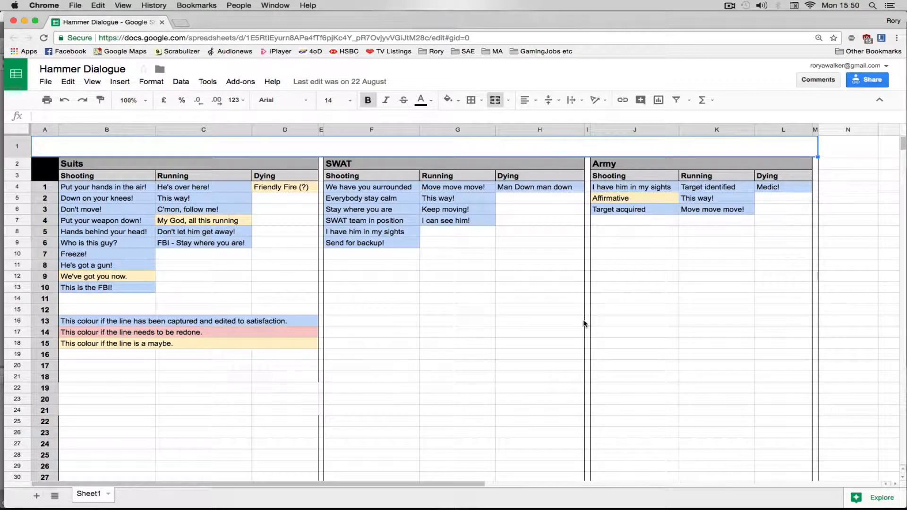
pyautogui.moveTo(569, 327)
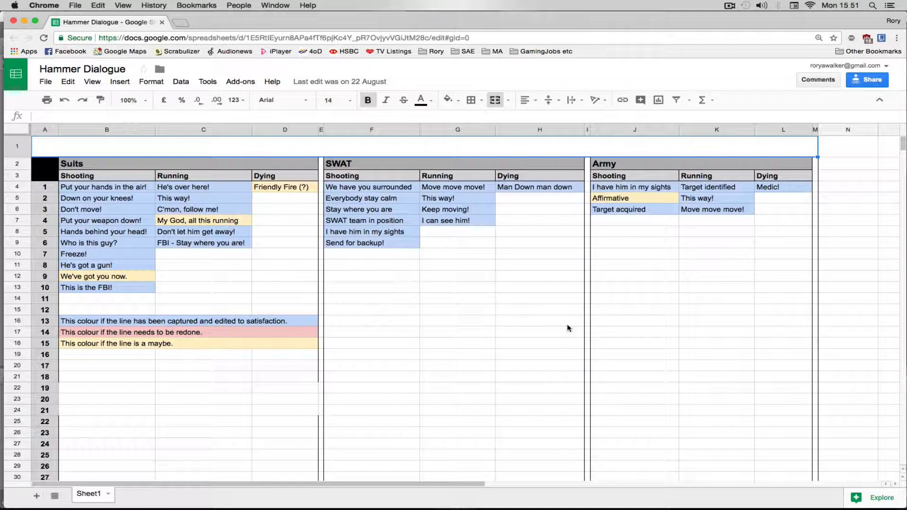
pyautogui.moveTo(526, 327)
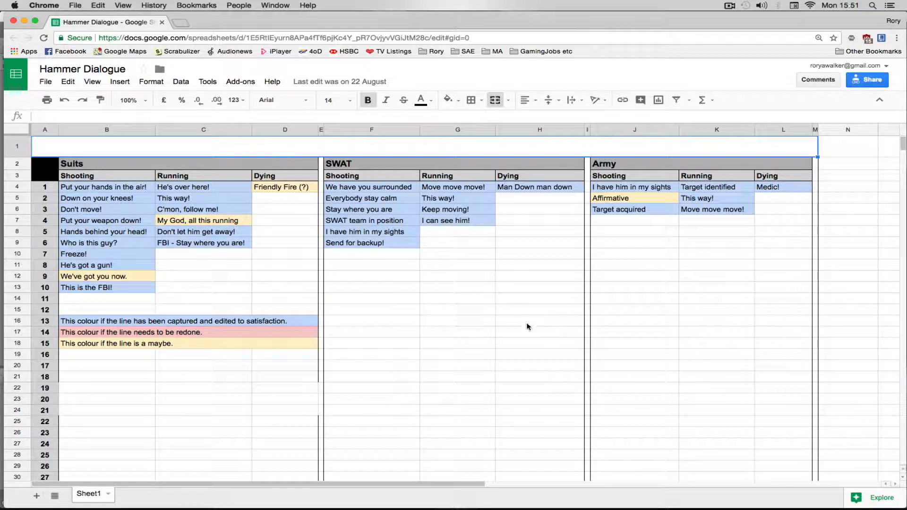
pyautogui.moveTo(525, 399)
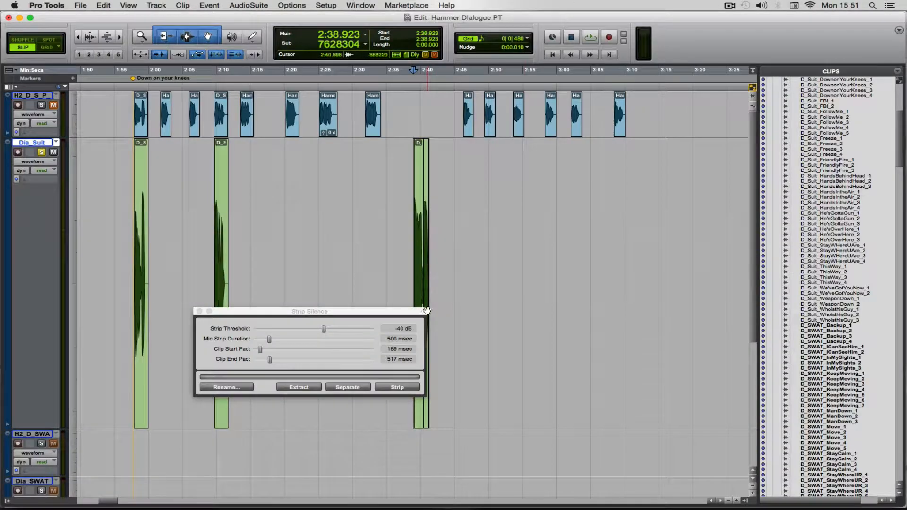
# Expand Characters > Dialogue > Suits in the Events browser and open the SuitsRunning event.
pyautogui.moveTo(310, 311); pyautogui.dragTo(672, 267)
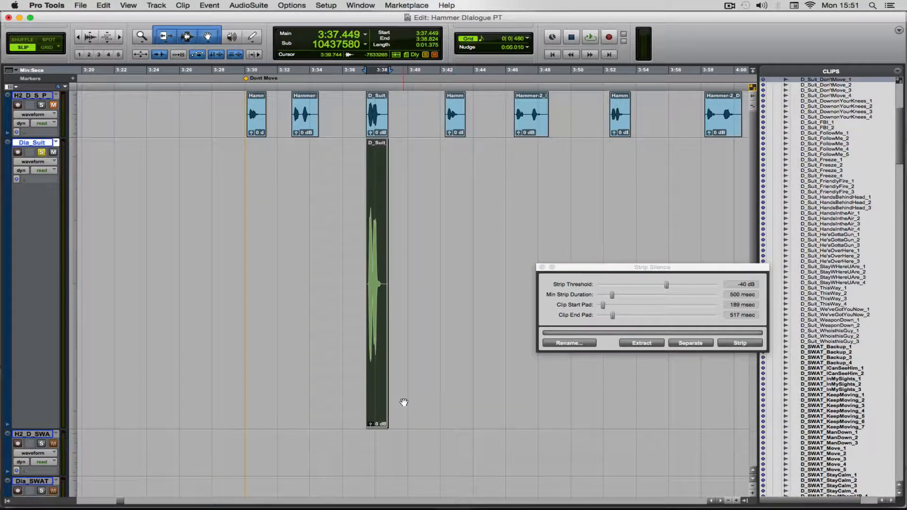
pyautogui.hscroll(3)
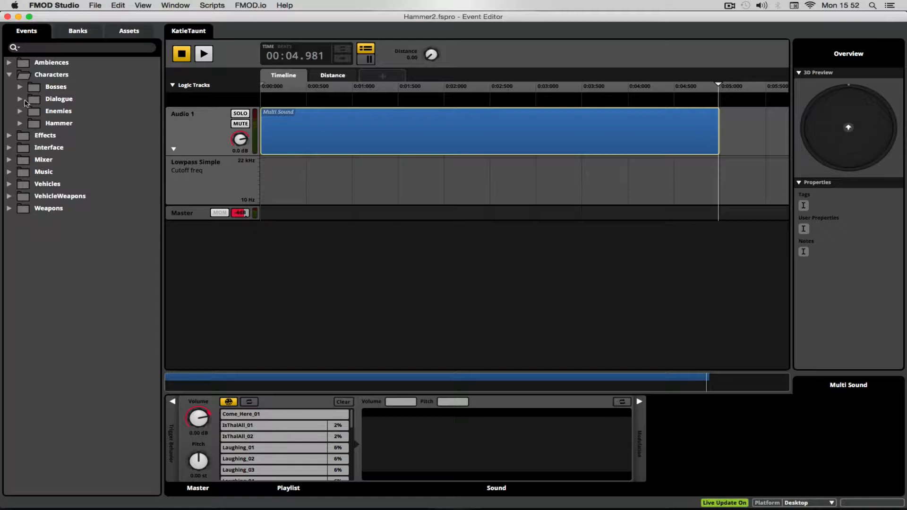
pyautogui.click(19, 99)
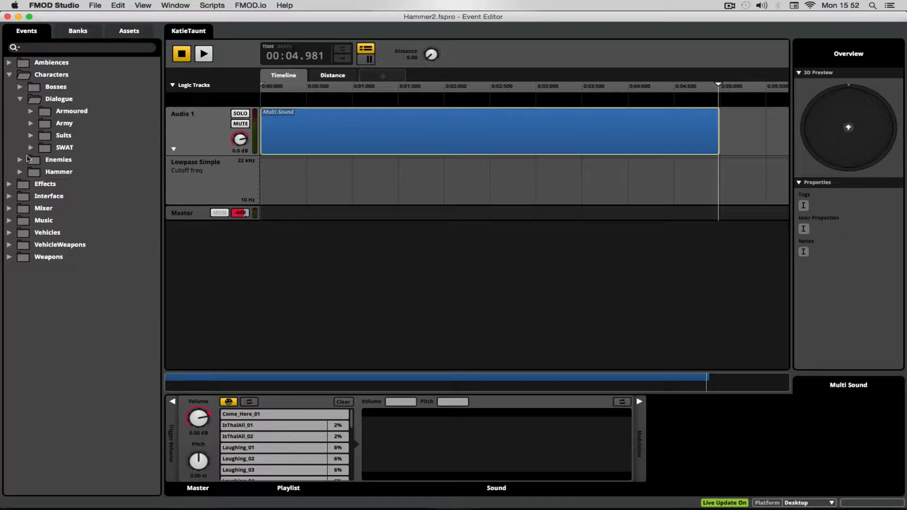
pyautogui.click(30, 136)
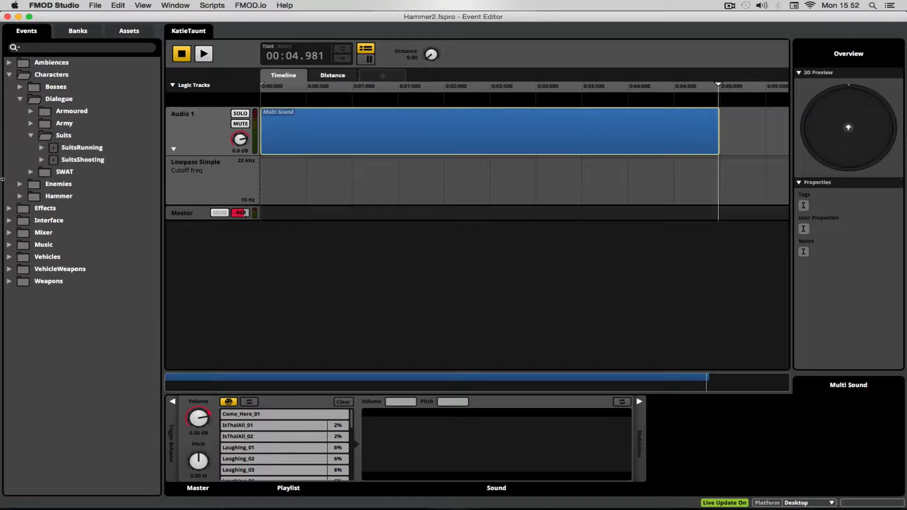
pyautogui.click(63, 135)
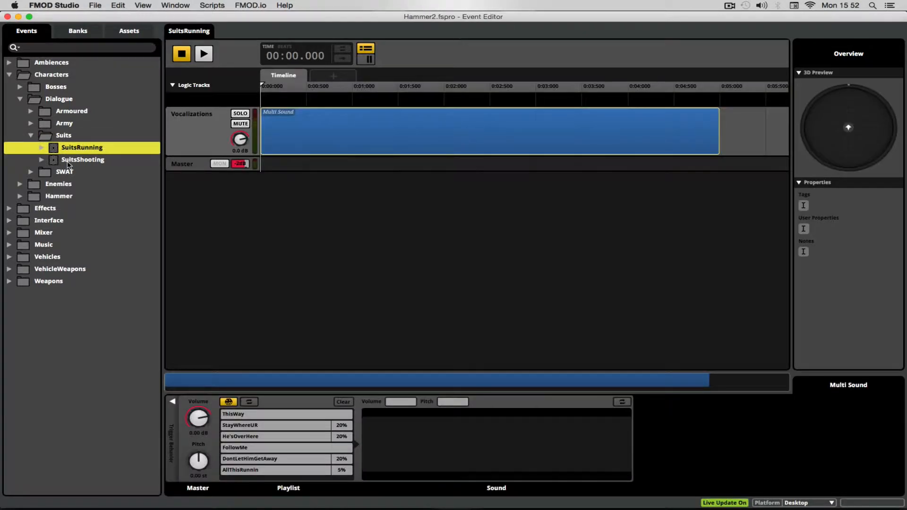
pyautogui.moveTo(99, 158)
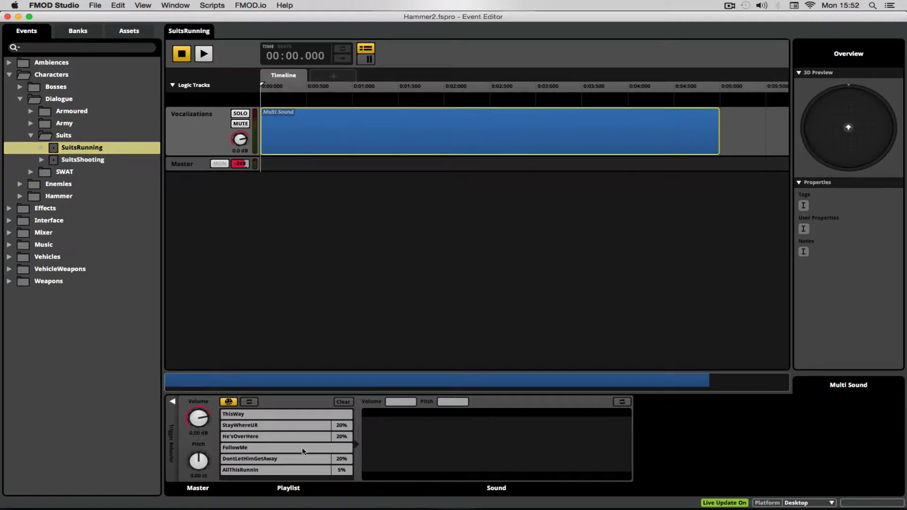
pyautogui.moveTo(427, 410)
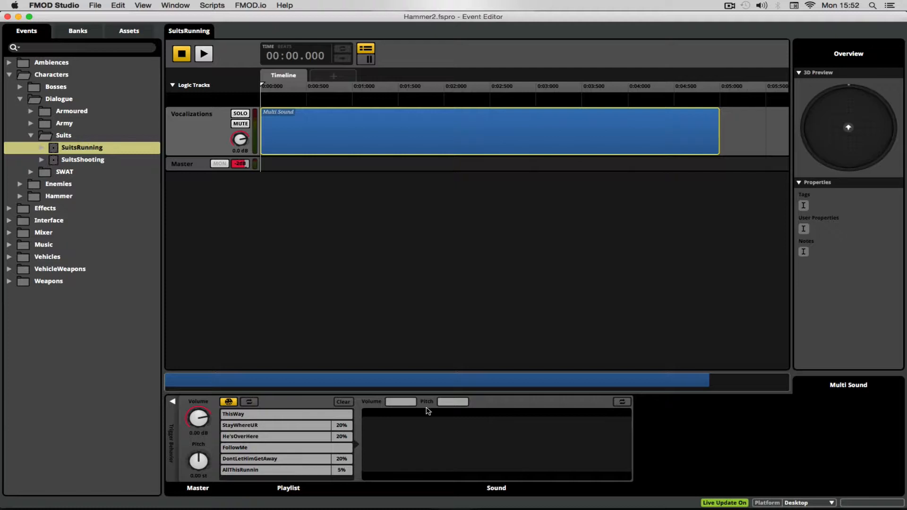
# Reveal the six weighted voice-line events referenced by SuitsRunning's multi-sound playlist.
pyautogui.click(81, 148)
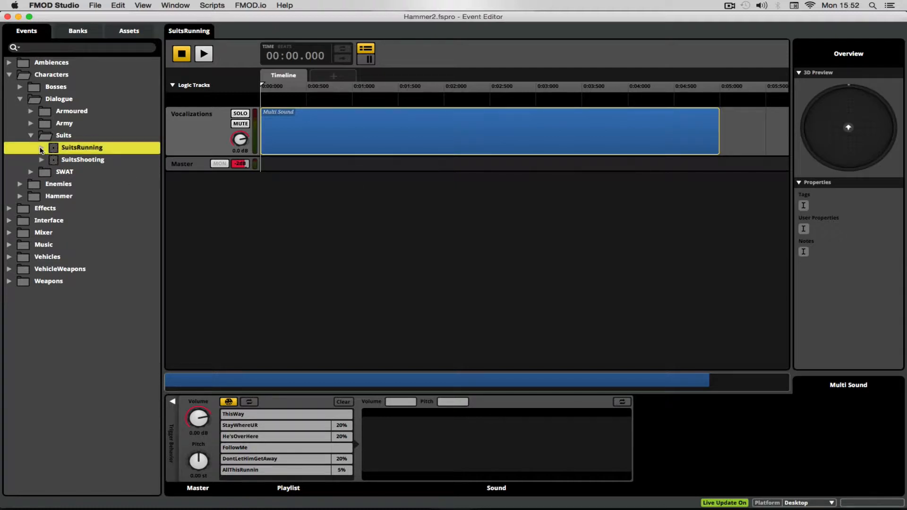
pyautogui.click(41, 147)
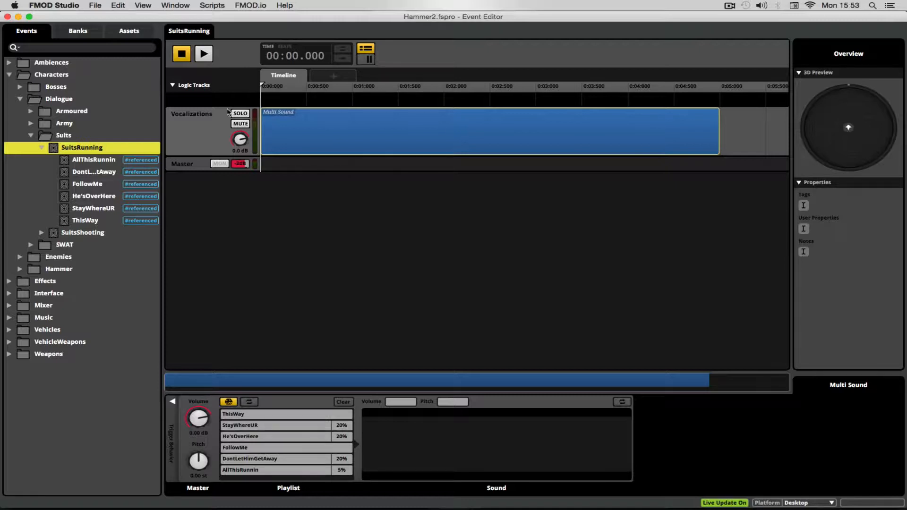
pyautogui.moveTo(48, 172)
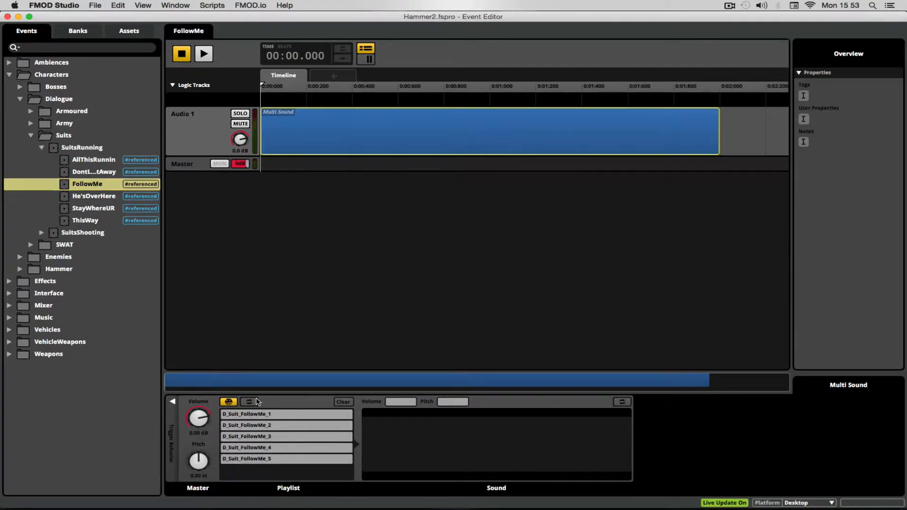
# Audition the FollowMe line event with its five take variations, then stop playback.
pyautogui.click(203, 52)
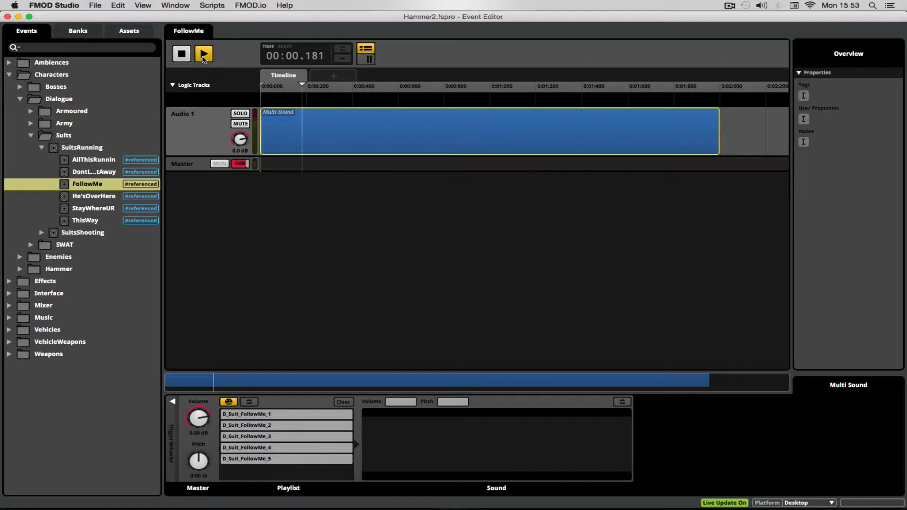
pyautogui.click(203, 53)
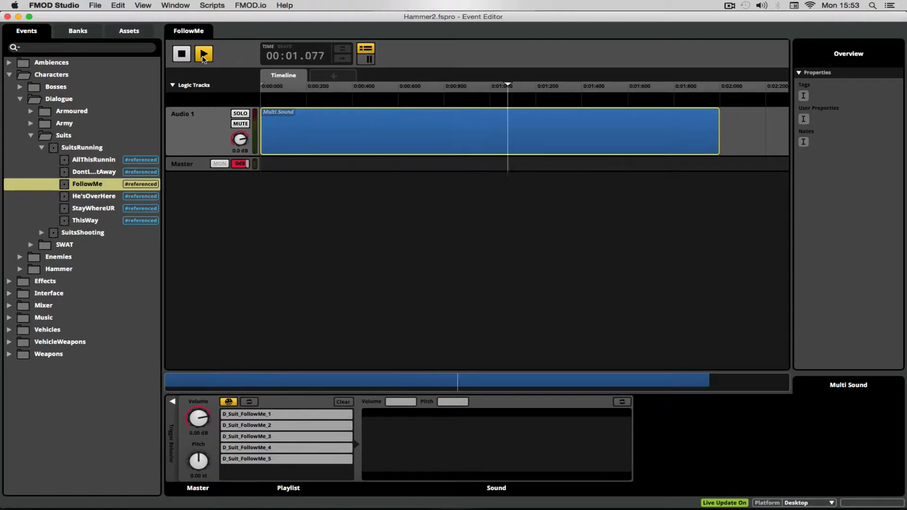
pyautogui.click(203, 53)
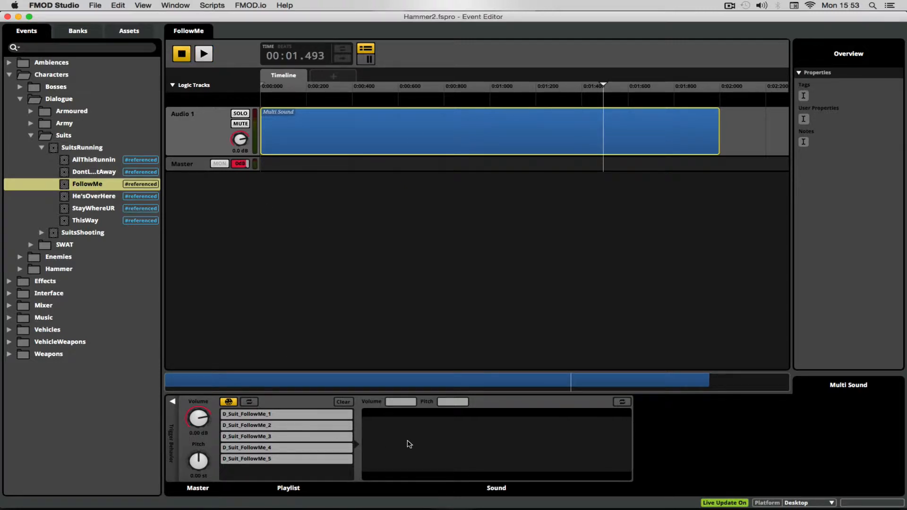
pyautogui.moveTo(285, 405)
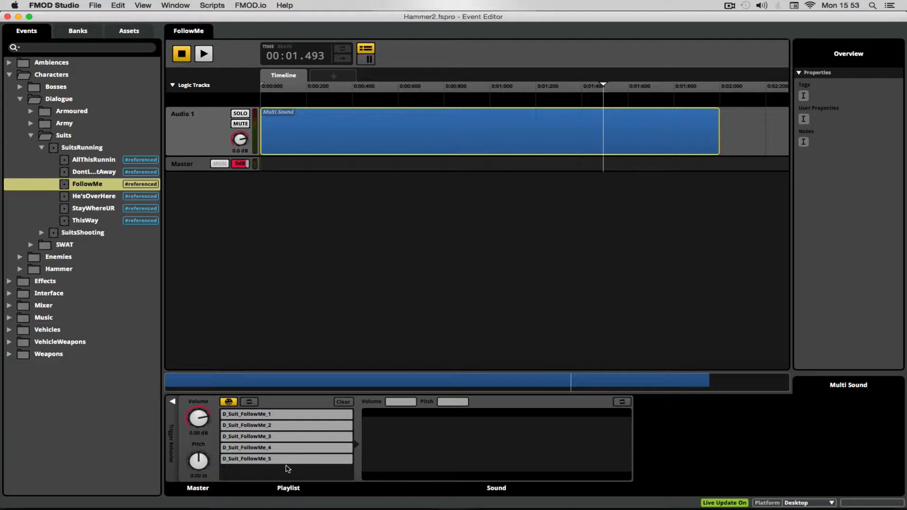
pyautogui.moveTo(95, 153)
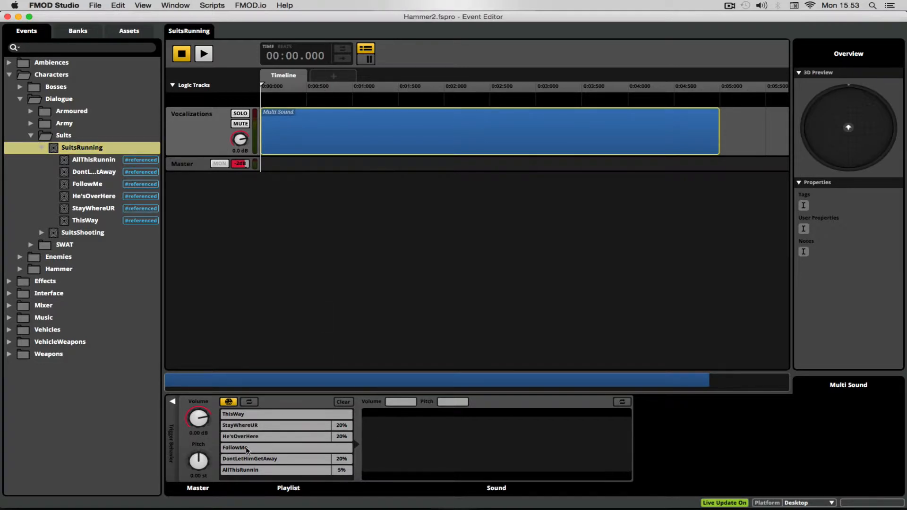
# Jump to FollowMe from the running playlist and return to the SuitsRunning event.
pyautogui.click(249, 446)
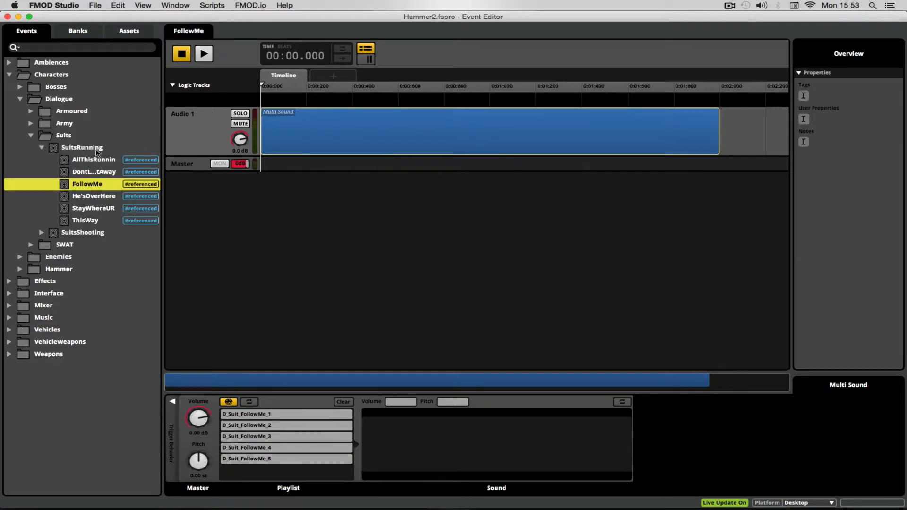
pyautogui.click(81, 147)
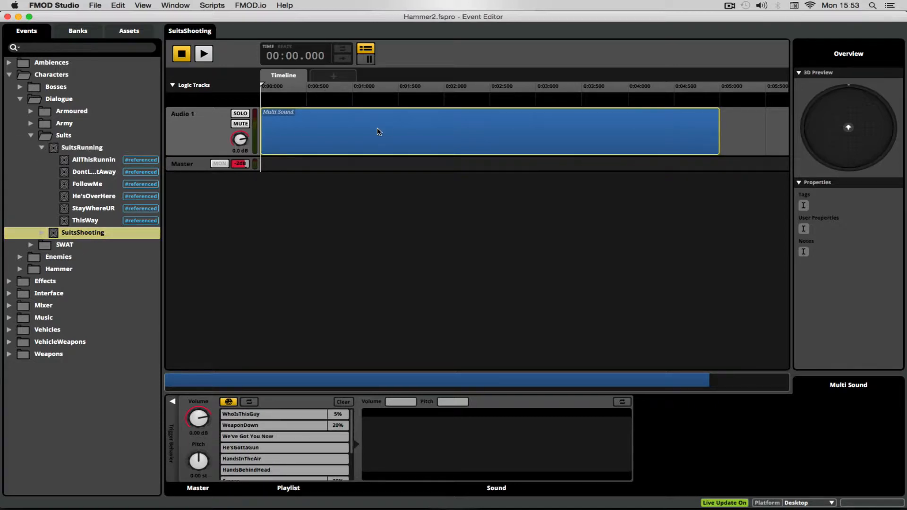
pyautogui.moveTo(253, 411)
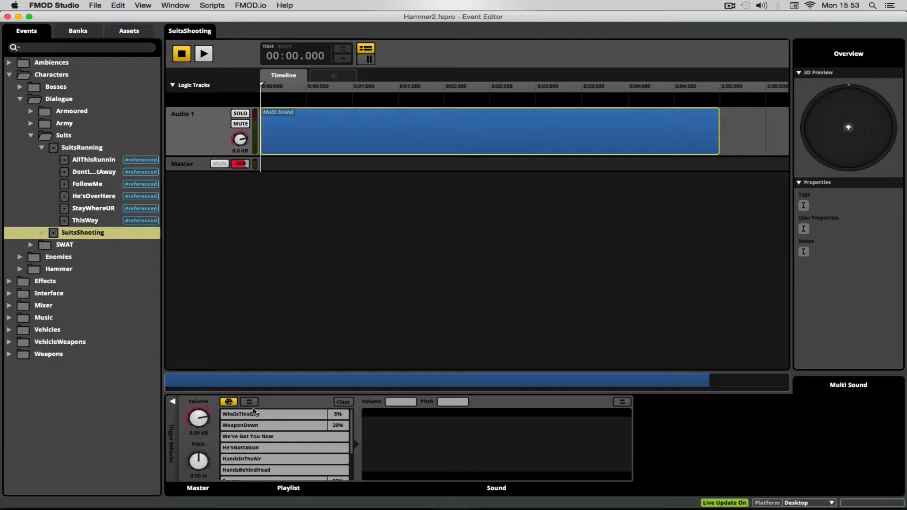
# Reveal SuitsShooting's line events and audition the WhoIsThisGuy line with its three takes.
pyautogui.click(241, 414)
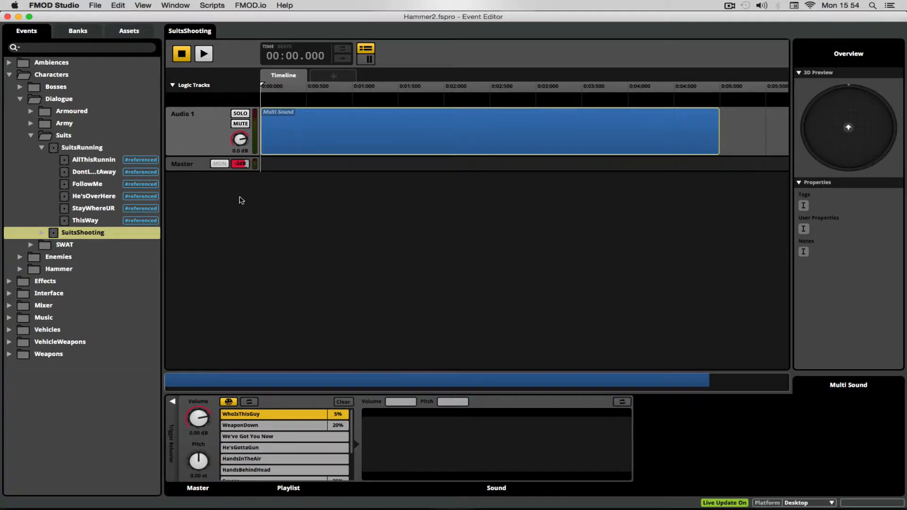
pyautogui.click(41, 232)
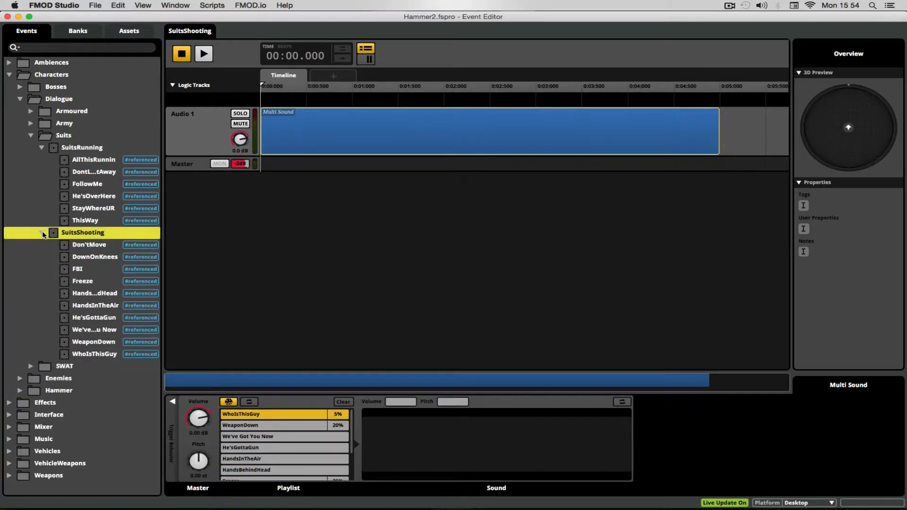
pyautogui.click(94, 354)
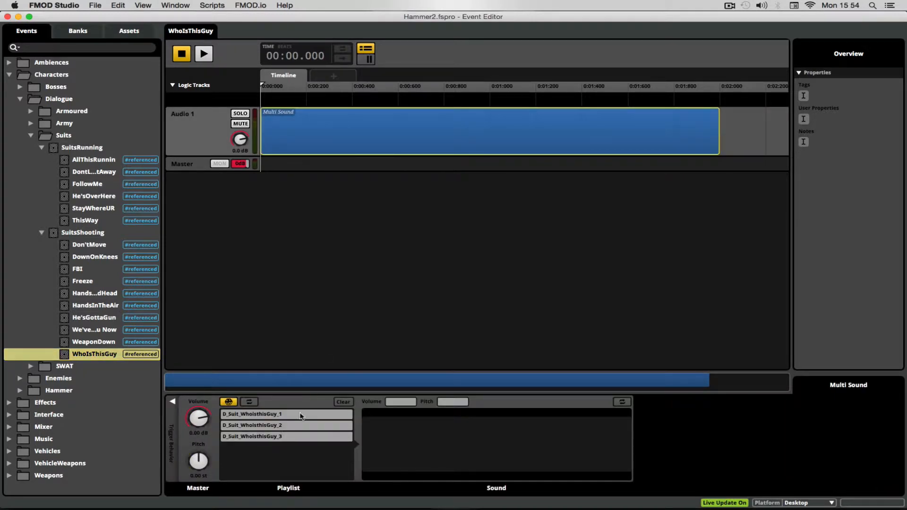
pyautogui.click(203, 53)
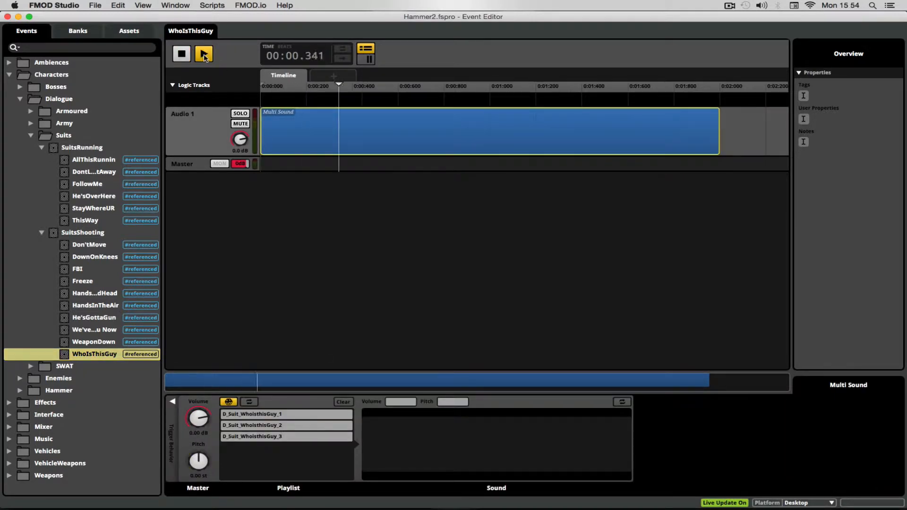
pyautogui.click(203, 53)
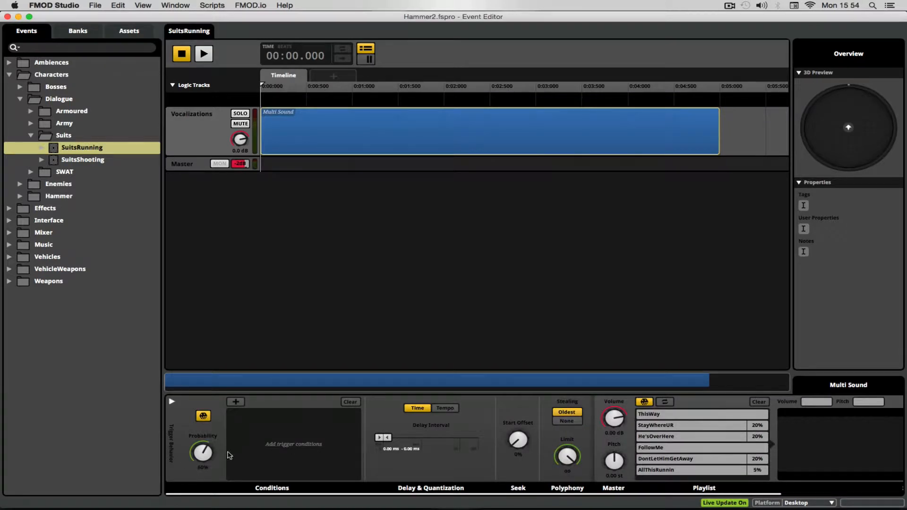
pyautogui.moveTo(69, 132)
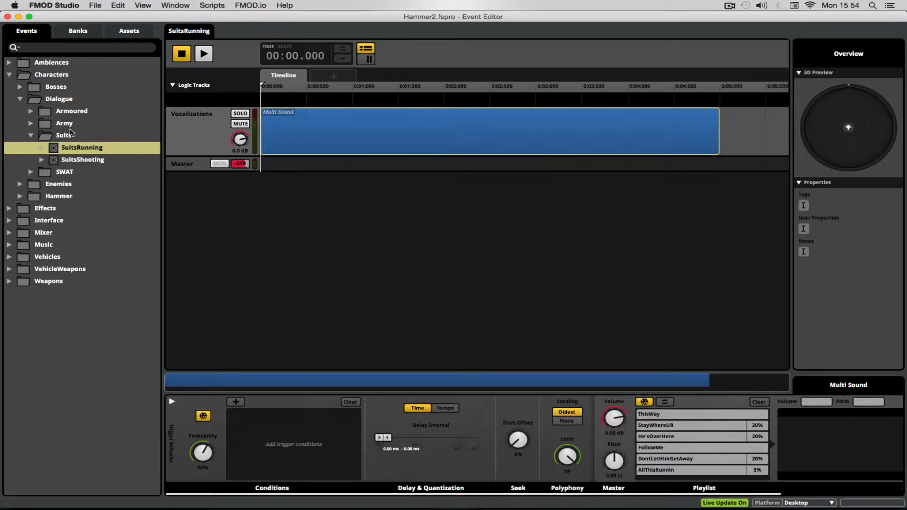
# Expand the Army folder and audition the SWATShooting dialogue event with its six referenced lines.
pyautogui.click(64, 123)
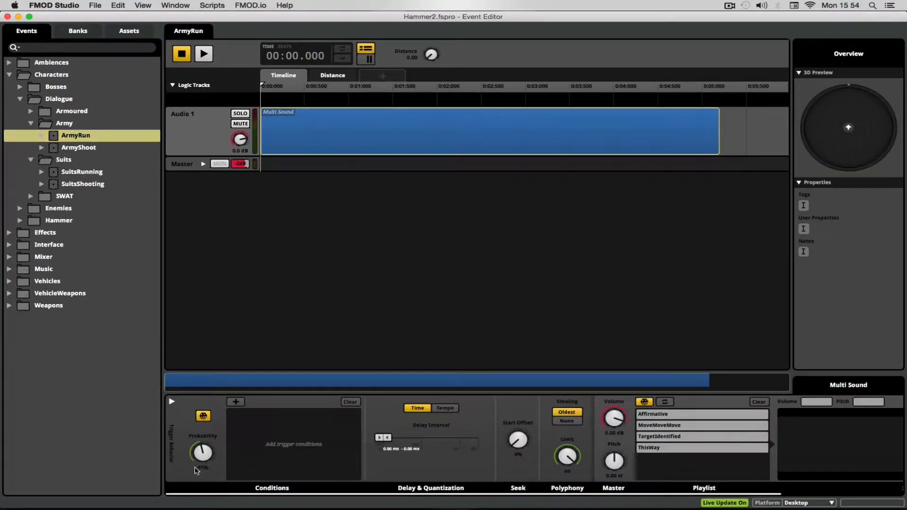
pyautogui.moveTo(201, 452); pyautogui.dragTo(201, 439)
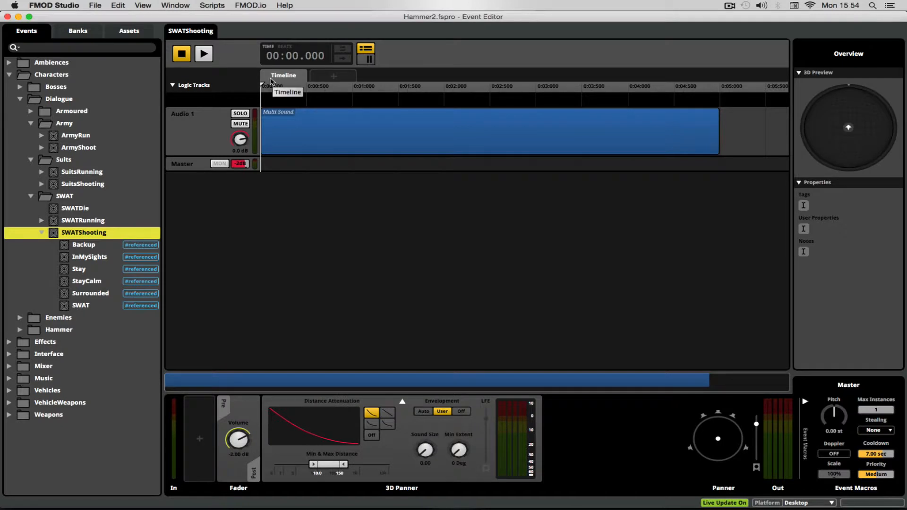
pyautogui.click(204, 53)
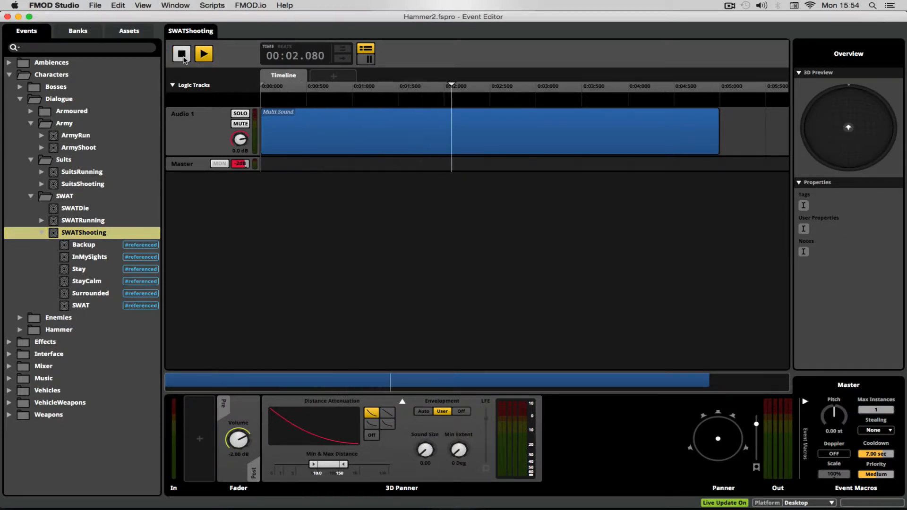
pyautogui.click(203, 53)
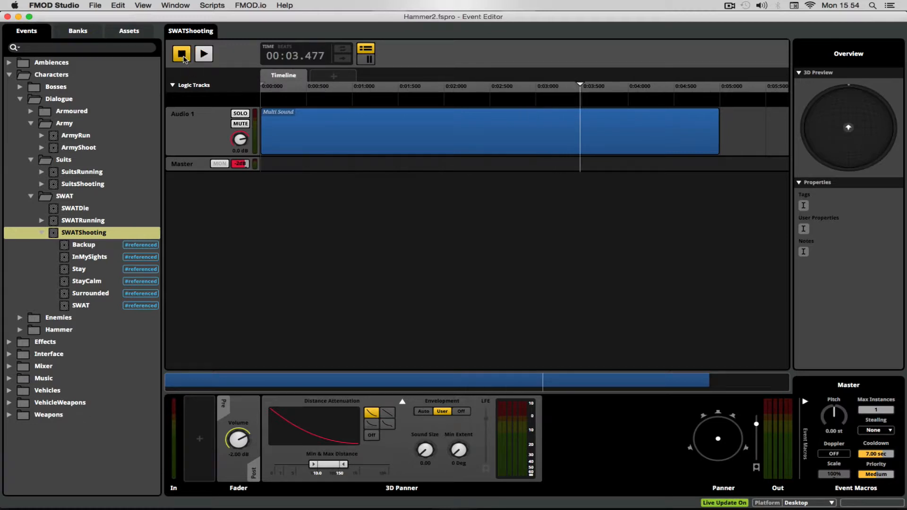
# Collapse the Suits and Army folders, leaving the Dialogue tree closed.
pyautogui.click(41, 232)
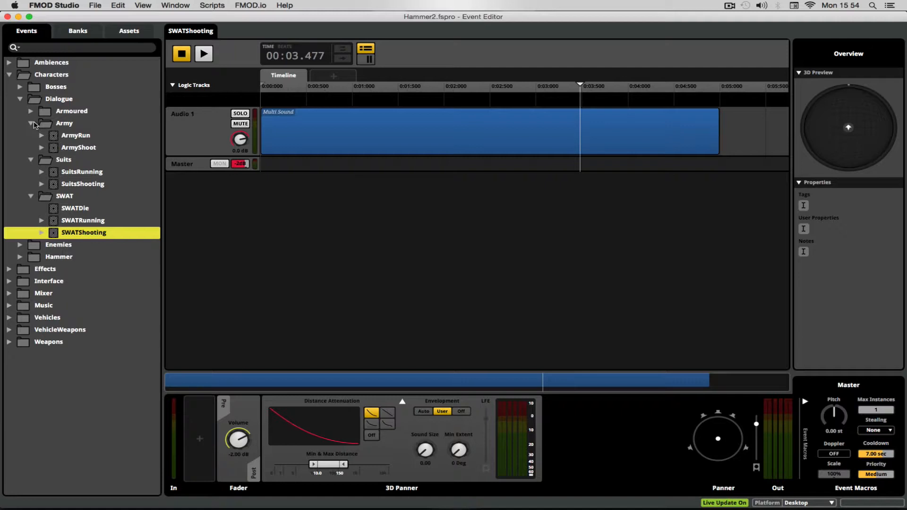
pyautogui.click(31, 123)
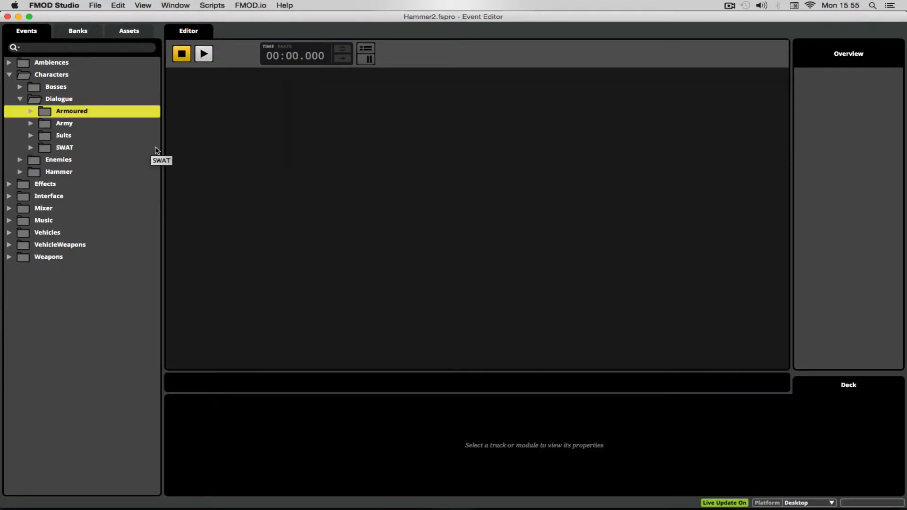
pyautogui.moveTo(138, 171)
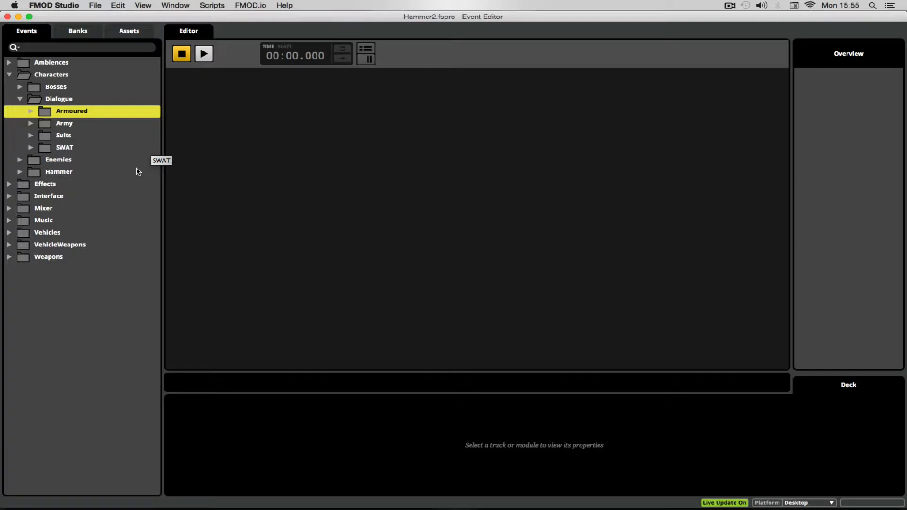
pyautogui.moveTo(91, 123)
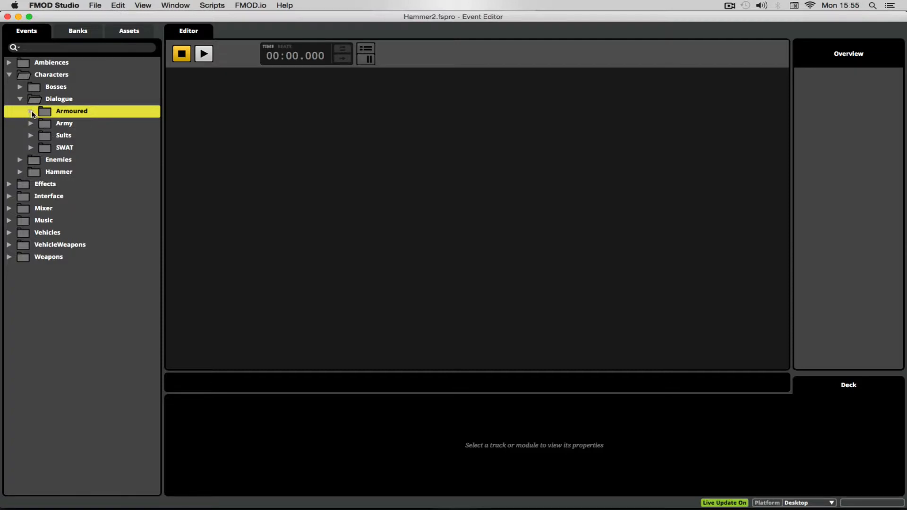
# Expand Armoured, reveal ArmouredRunning's referenced lines and audition FightLikeMain.
pyautogui.click(30, 111)
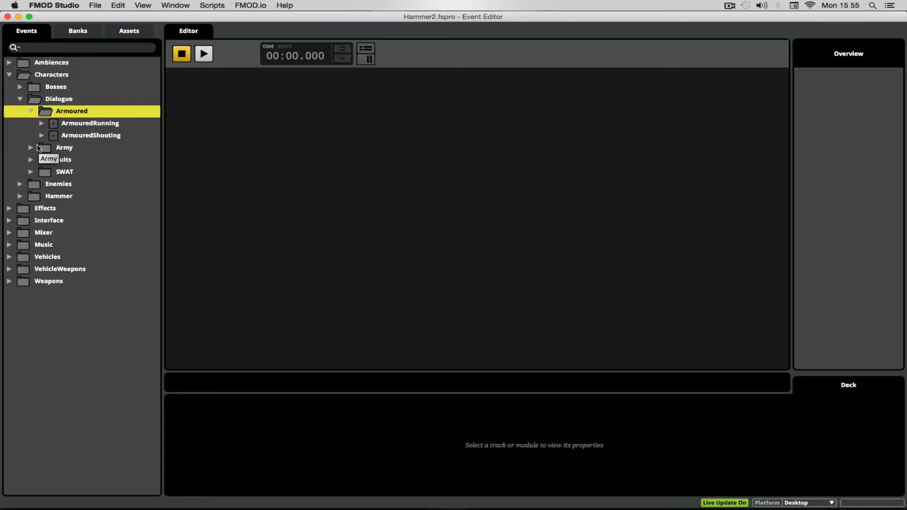
pyautogui.moveTo(115, 126)
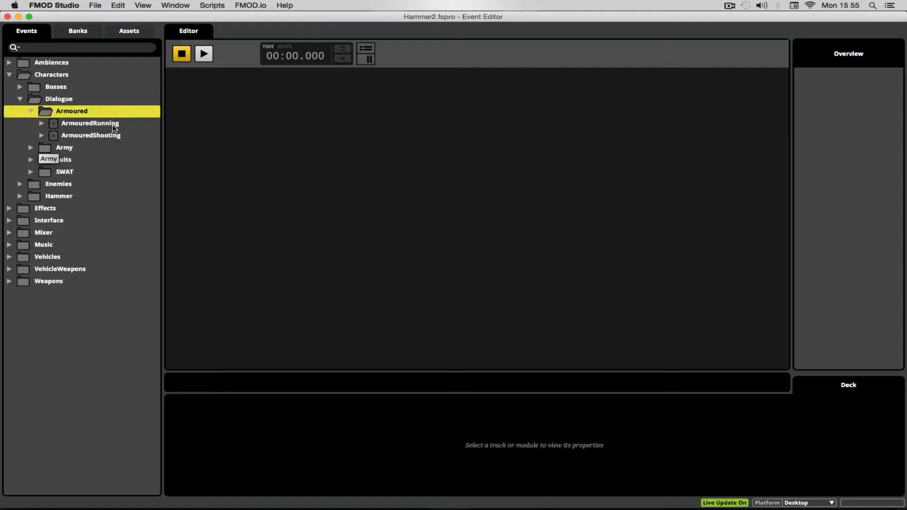
pyautogui.moveTo(91, 123)
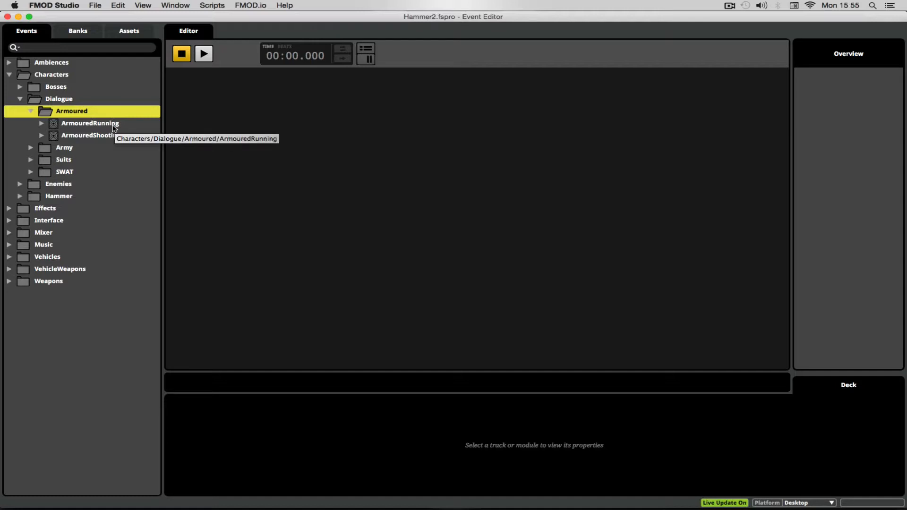
pyautogui.doubleClick(90, 123)
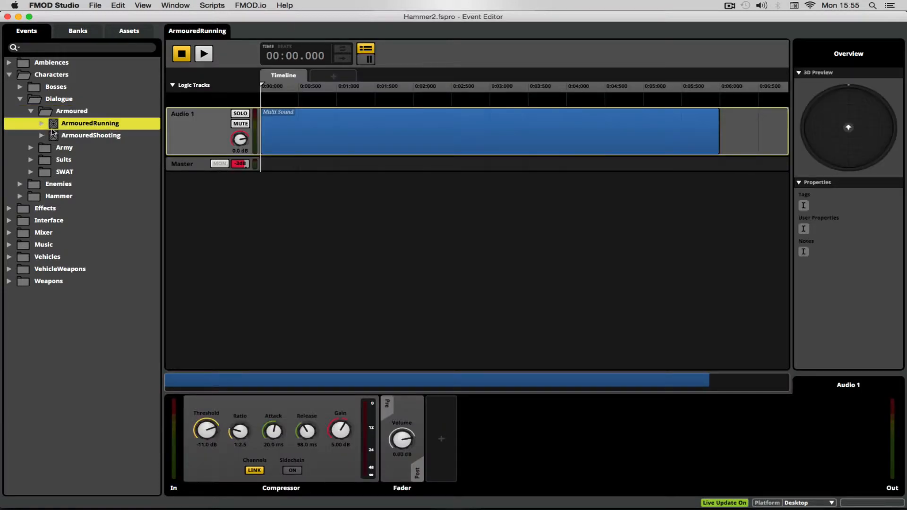
pyautogui.click(41, 123)
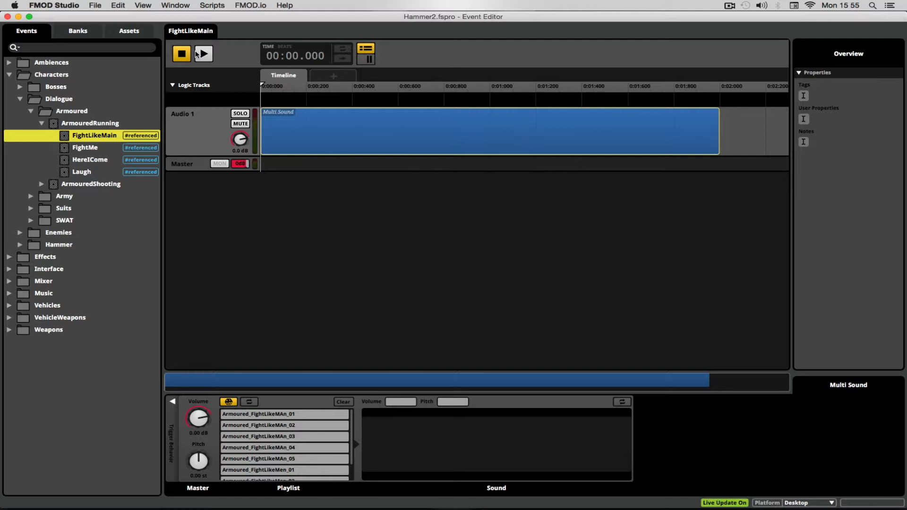
pyautogui.click(202, 52)
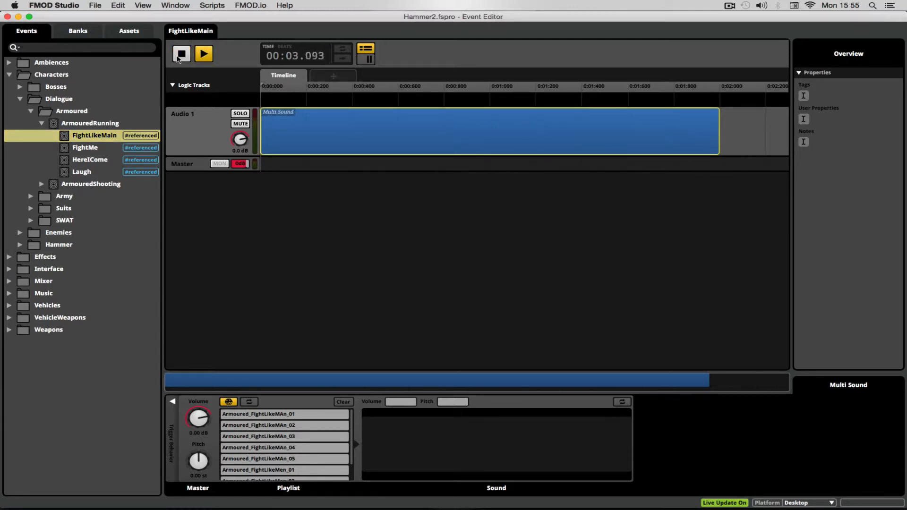
# Audition the HereICome line from the ArmouredRunning dialogue.
pyautogui.click(90, 159)
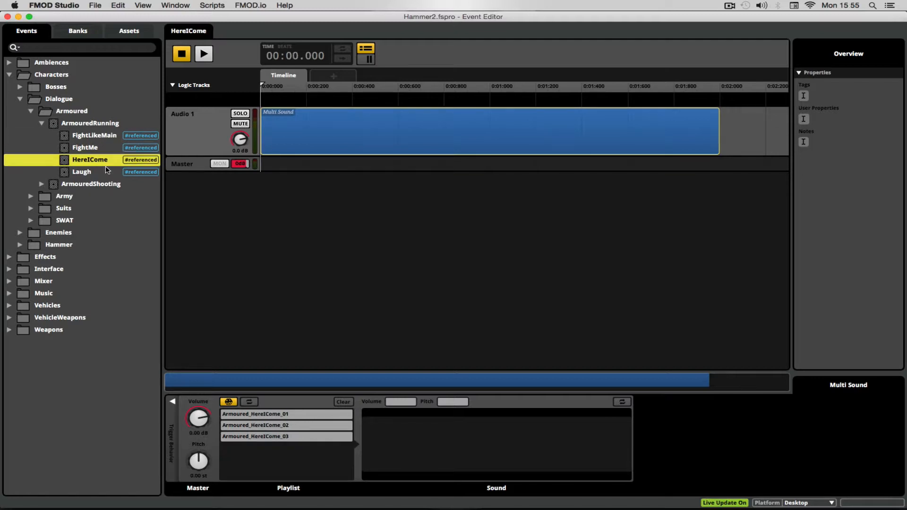
pyautogui.moveTo(225, 68)
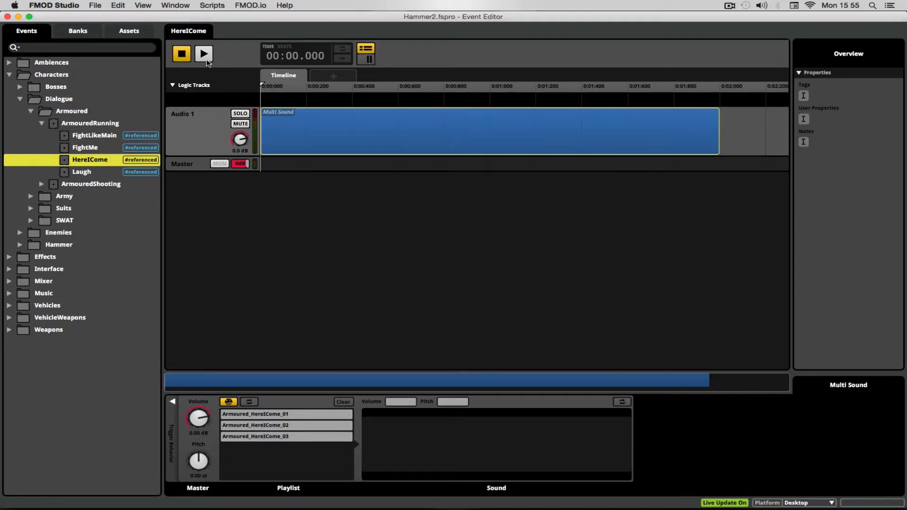
pyautogui.click(204, 53)
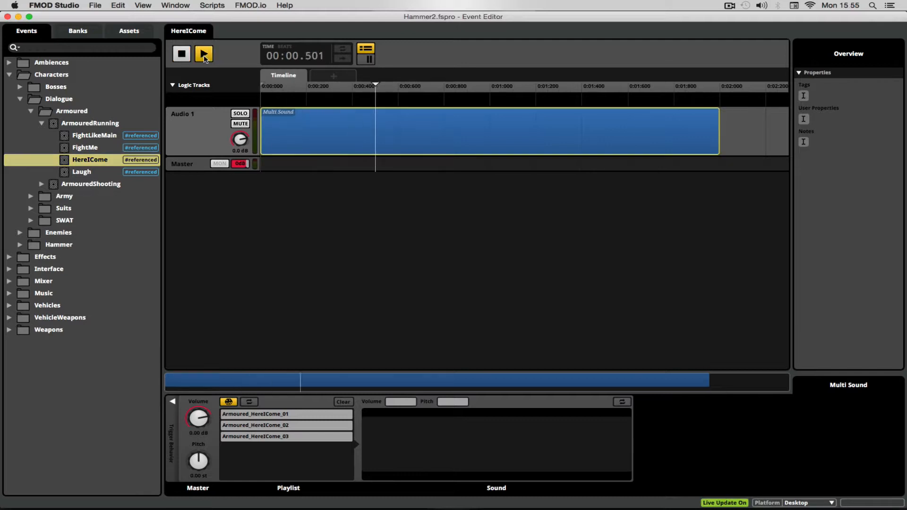
pyautogui.click(203, 53)
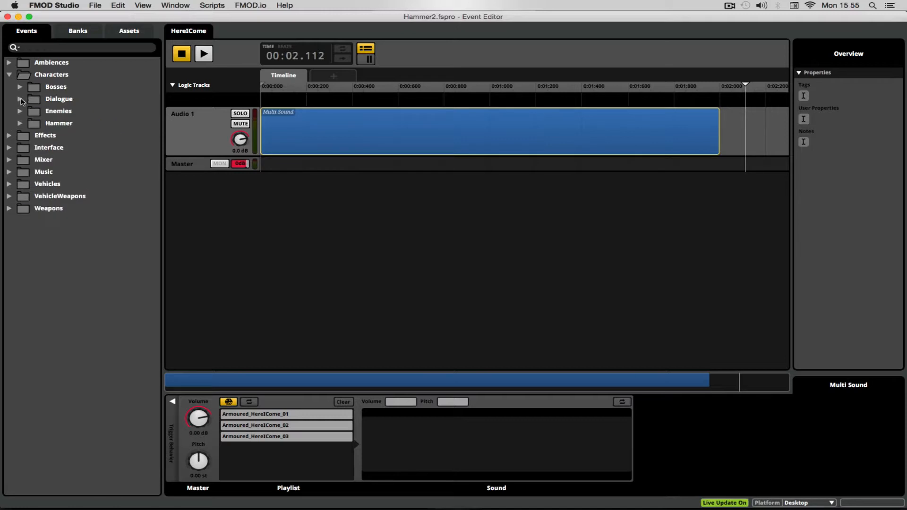
# Expand Bosses and show the KatieTaunt event's multi-sound playlist on the Audio 1 track.
pyautogui.click(55, 86)
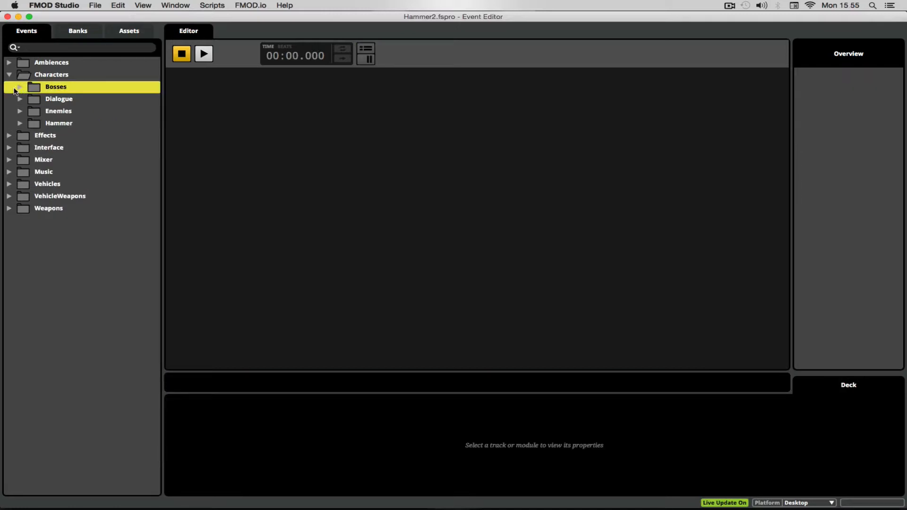
pyautogui.click(18, 87)
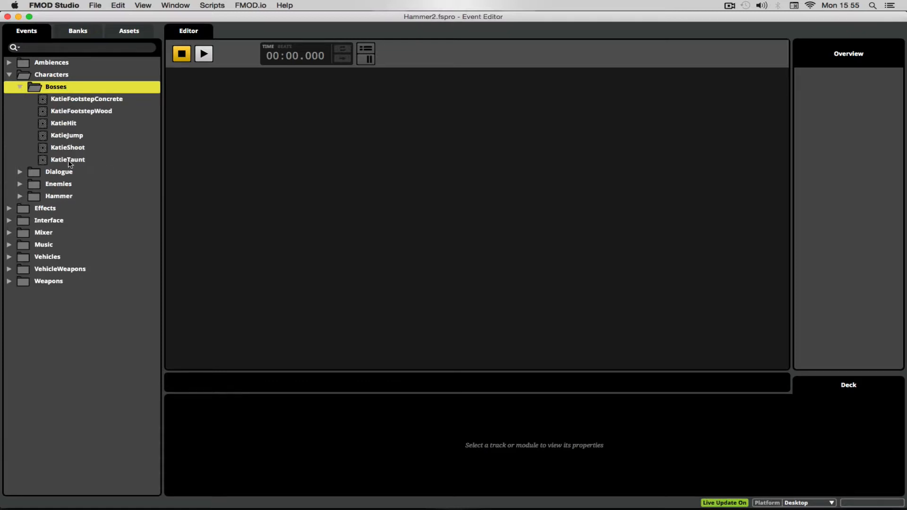
pyautogui.moveTo(81, 161)
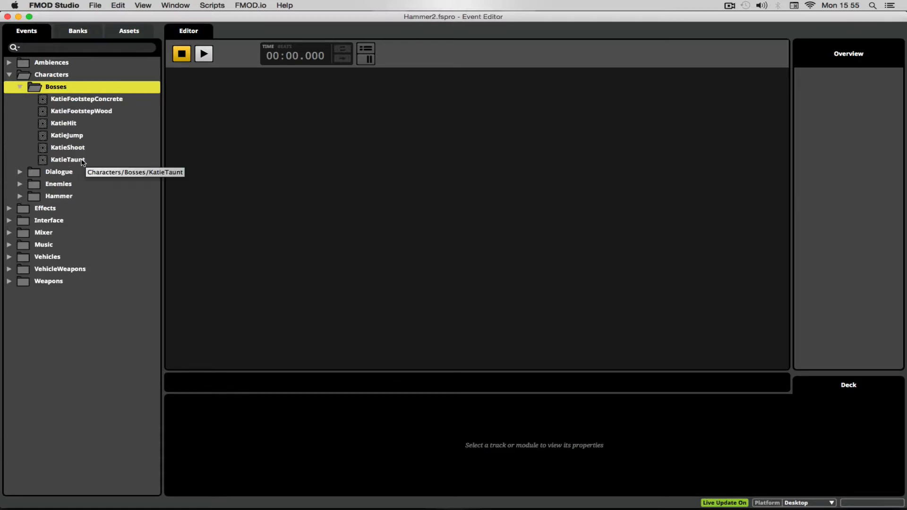
pyautogui.doubleClick(67, 160)
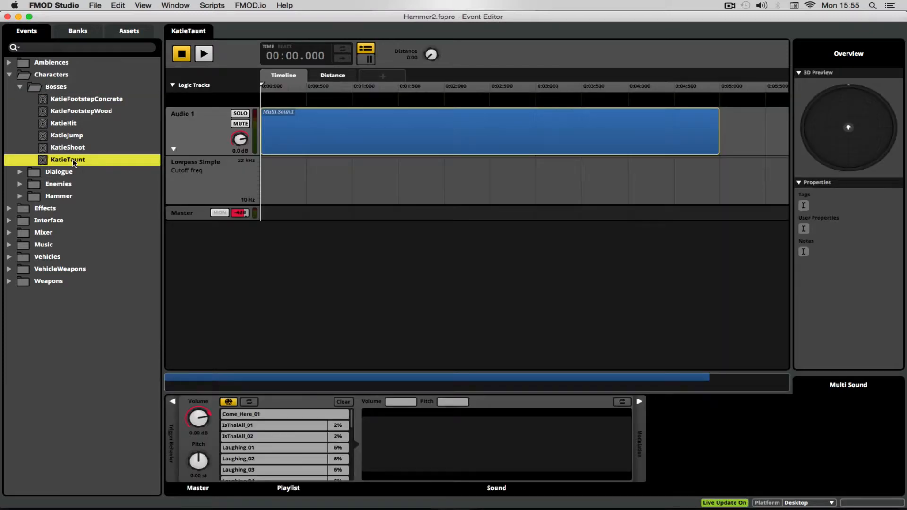
pyautogui.moveTo(73, 161)
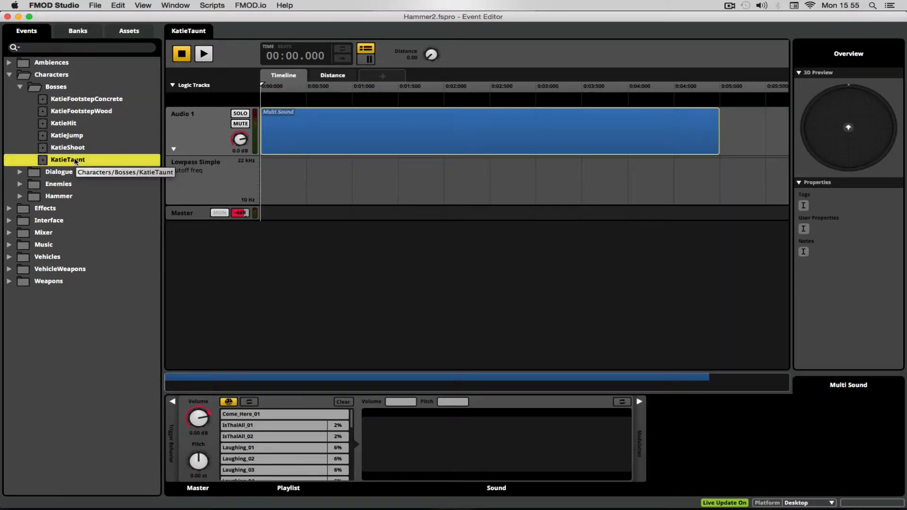
pyautogui.click(196, 125)
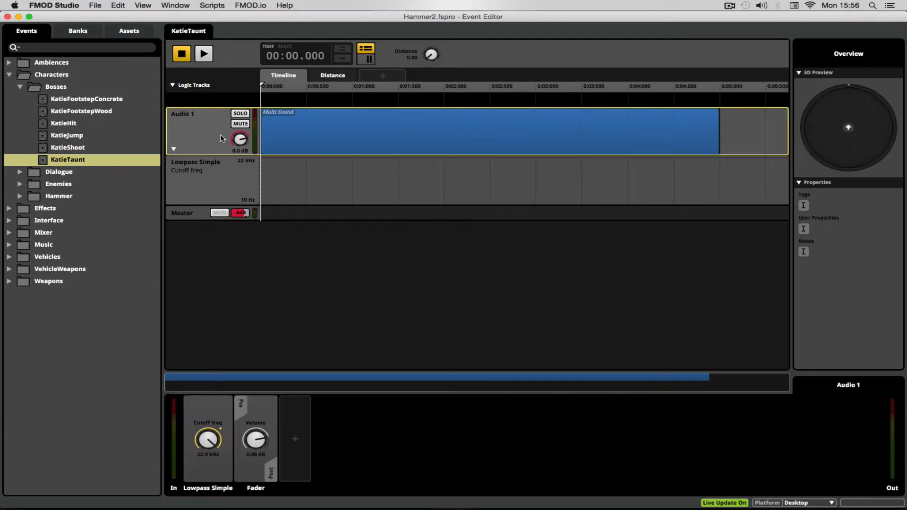
pyautogui.click(488, 130)
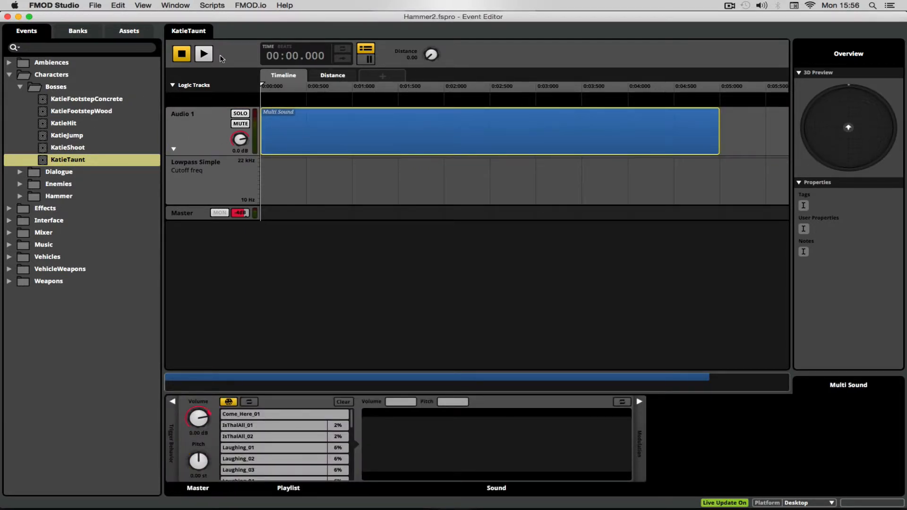
# Audition KatieTaunt and its Laughing_02 and Come_Here_03 clips.
pyautogui.click(203, 53)
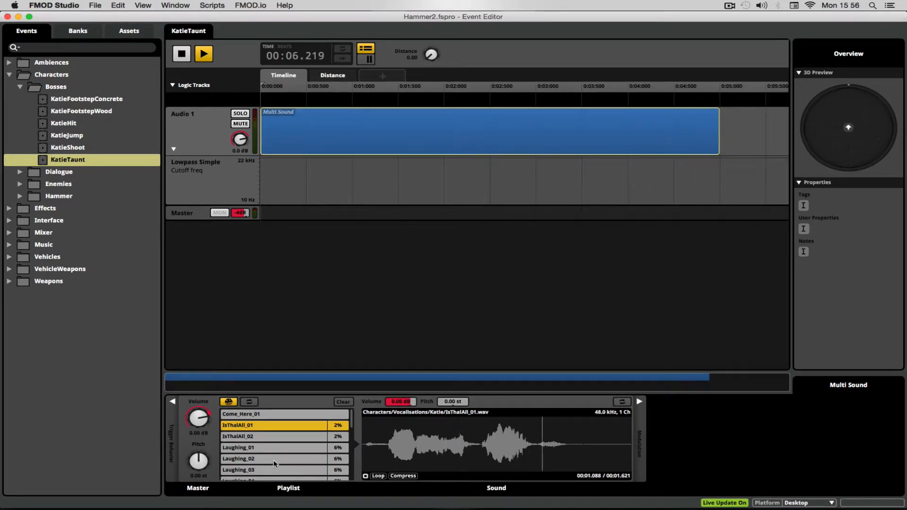
pyautogui.click(238, 459)
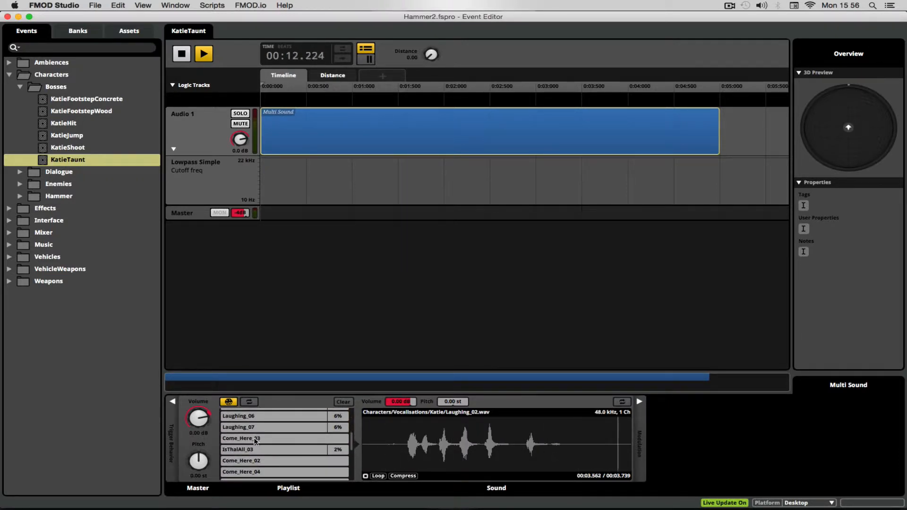
pyautogui.click(240, 438)
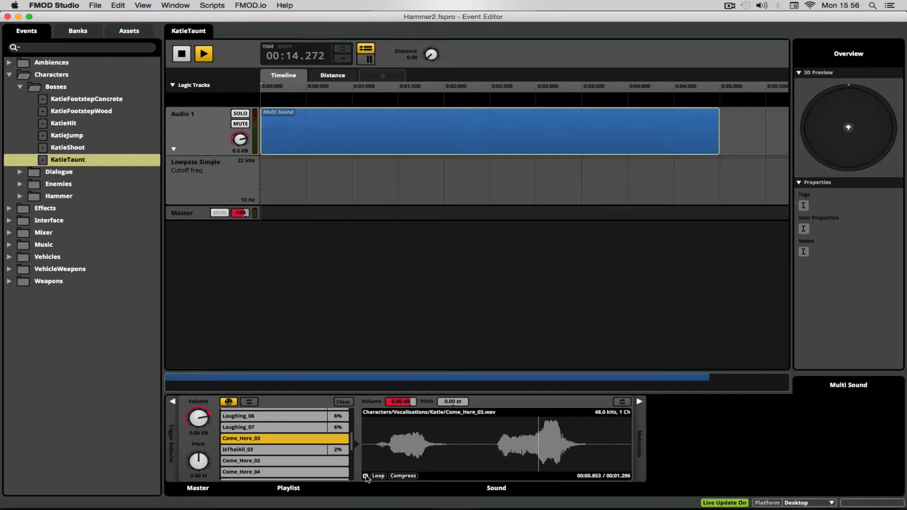
pyautogui.click(203, 53)
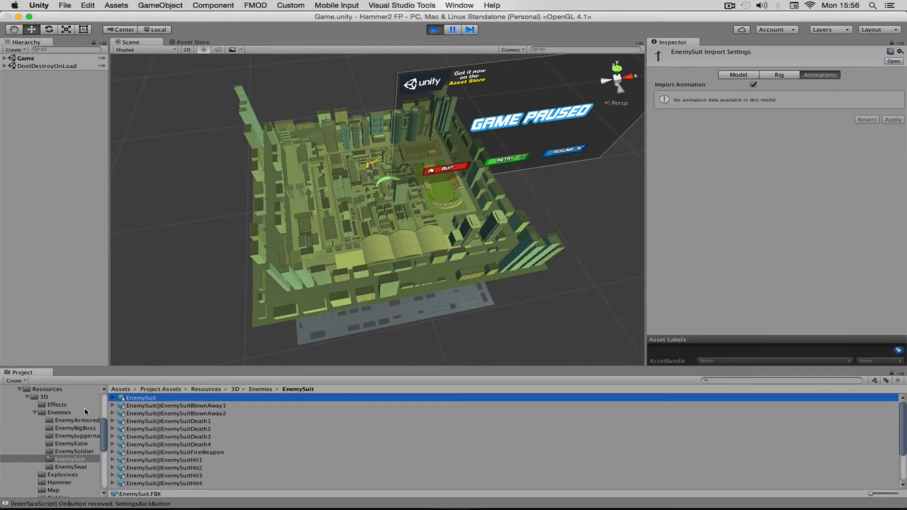
pyautogui.moveTo(437, 338)
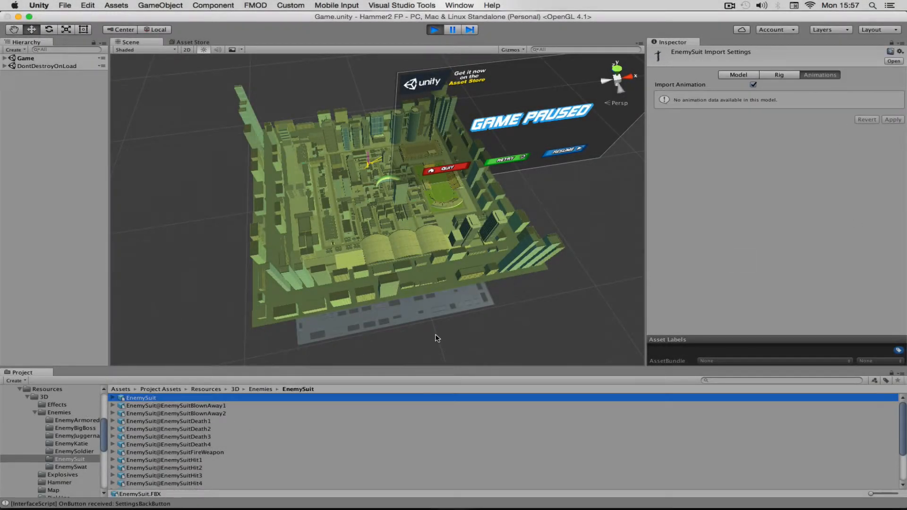
# Preview the EnemySuit Death1, BlownAway1 and Idle clips, then select EnemySuitFireWeapon.
pyautogui.click(168, 421)
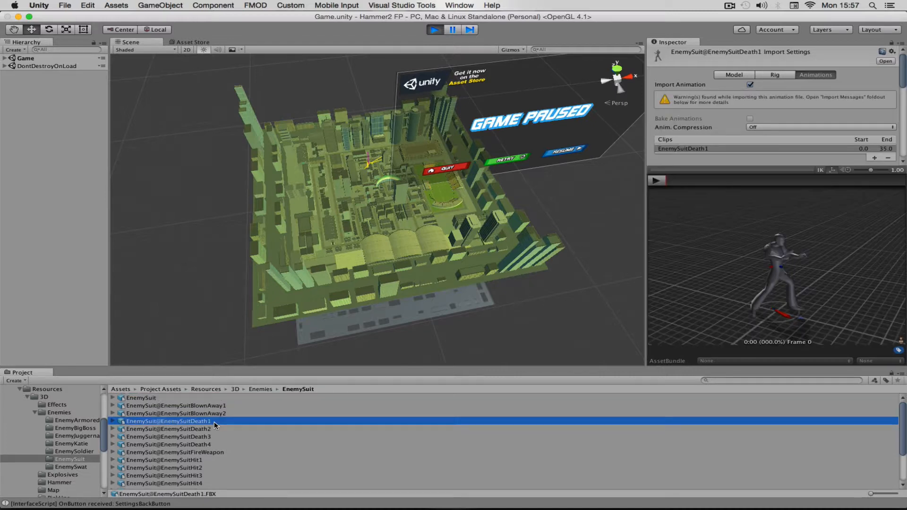
pyautogui.click(176, 405)
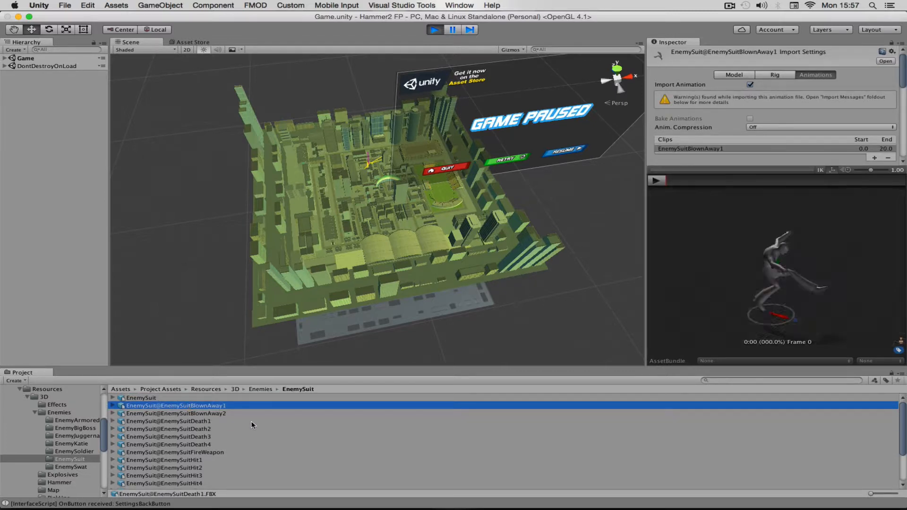
pyautogui.scroll(-3)
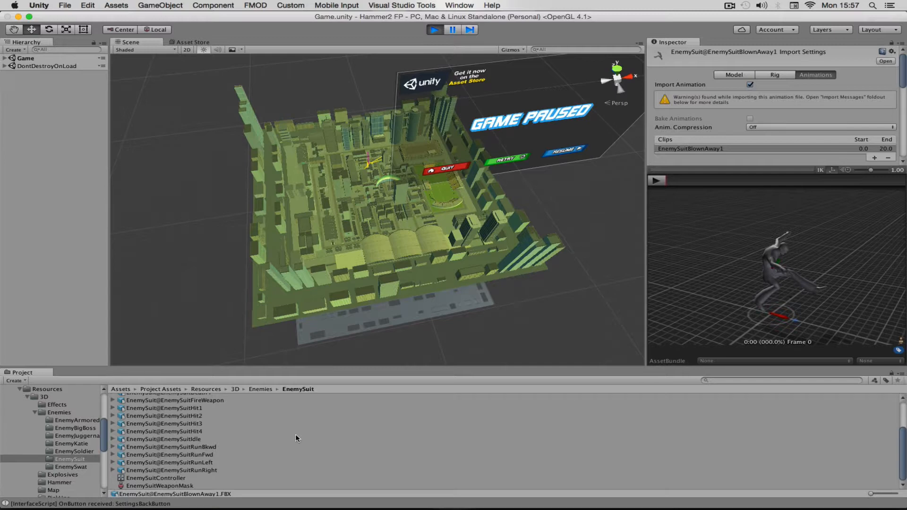
pyautogui.click(163, 439)
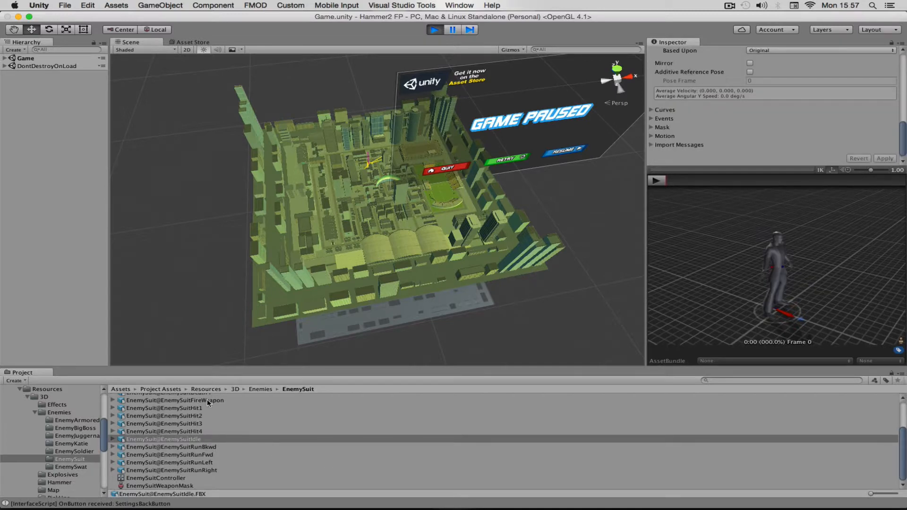
pyautogui.click(175, 404)
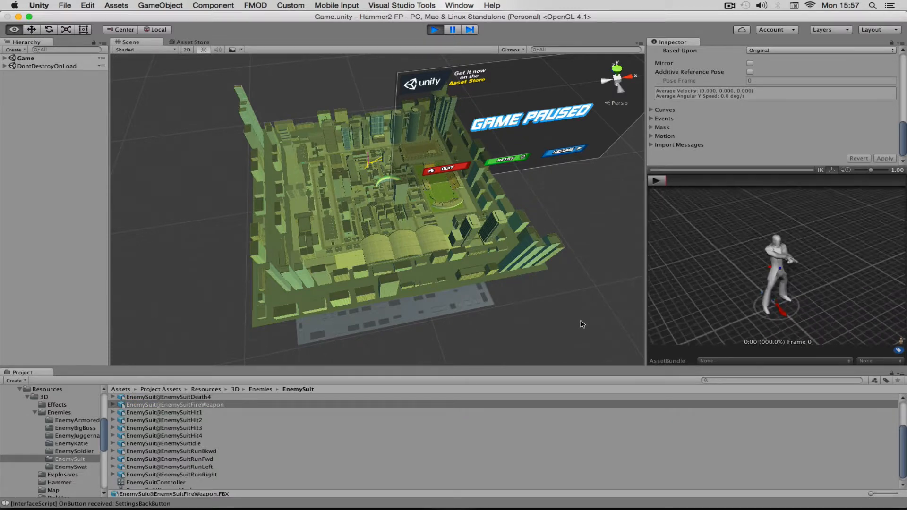
# Play the FireWeapon animation preview and expand its Events timeline in the Inspector.
pyautogui.click(657, 180)
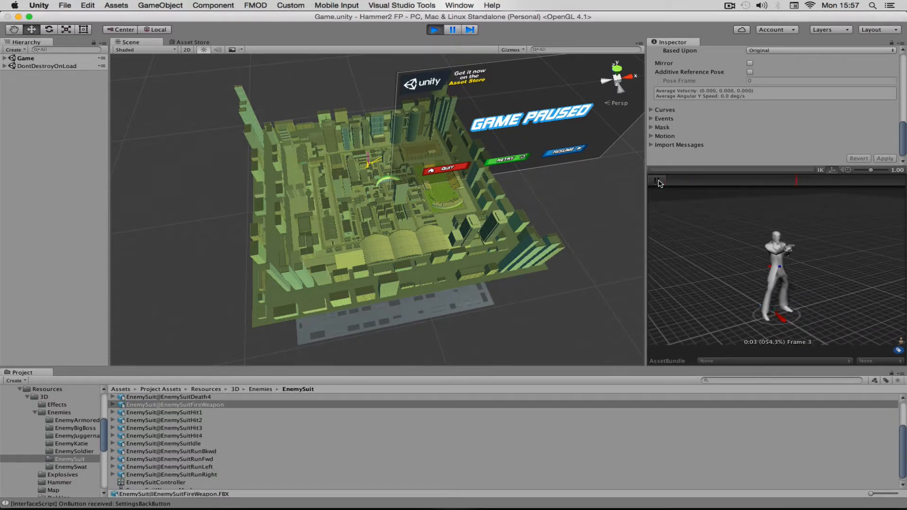
pyautogui.click(657, 179)
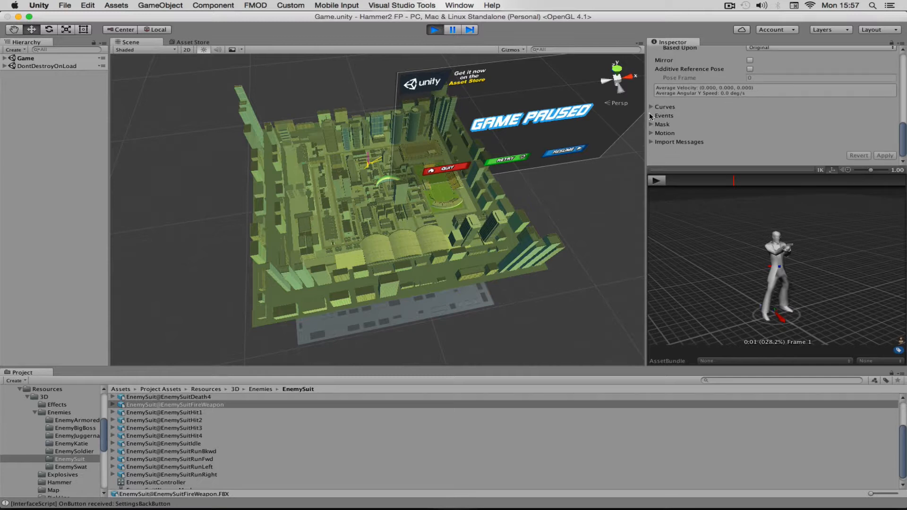
pyautogui.click(652, 115)
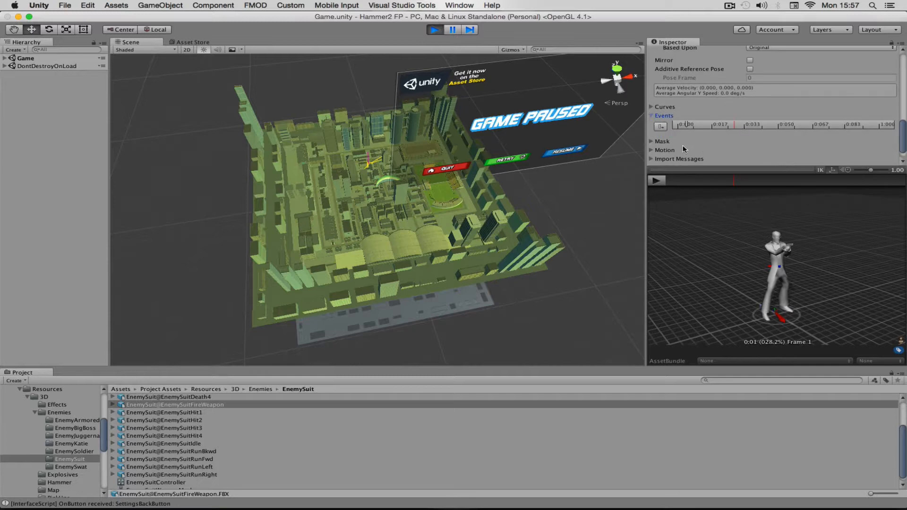
pyautogui.click(685, 124)
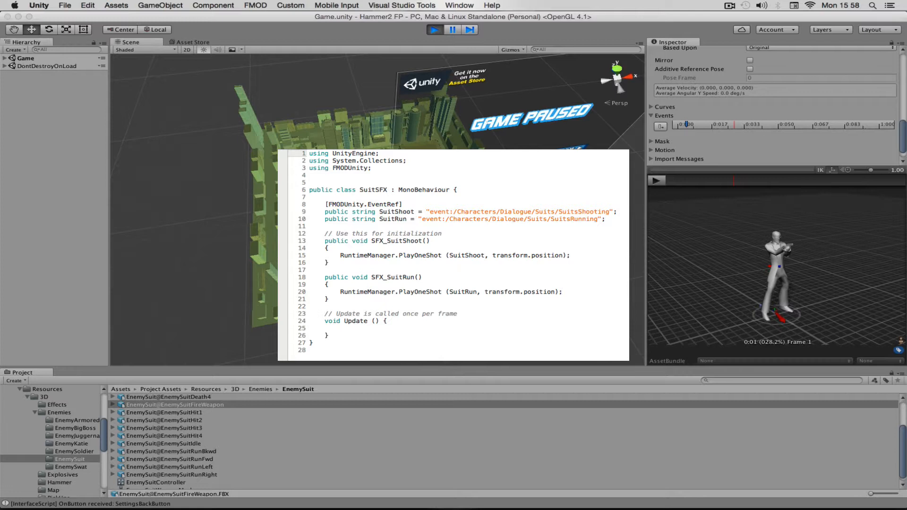
pyautogui.moveTo(685, 191)
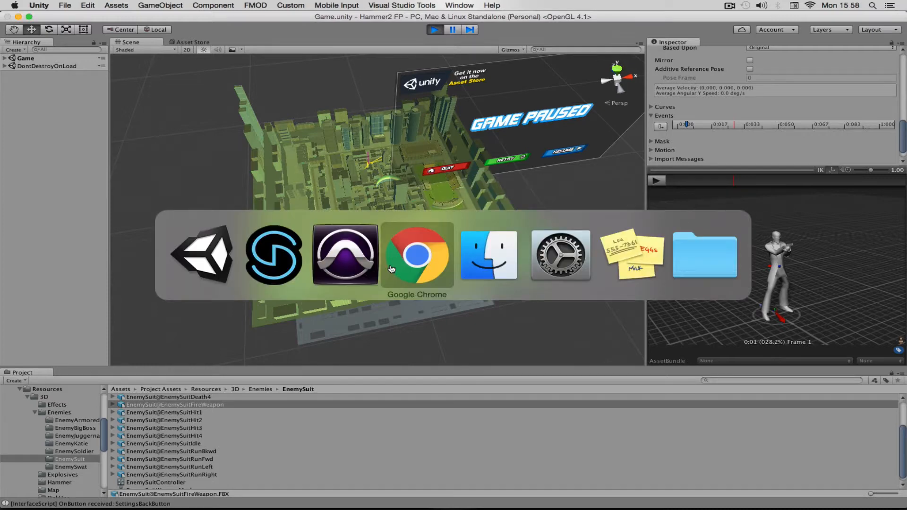
# In FMOD Studio show SuitsRunning's master track settings: one instance and a 3.8-second cooldown.
pyautogui.click(344, 254)
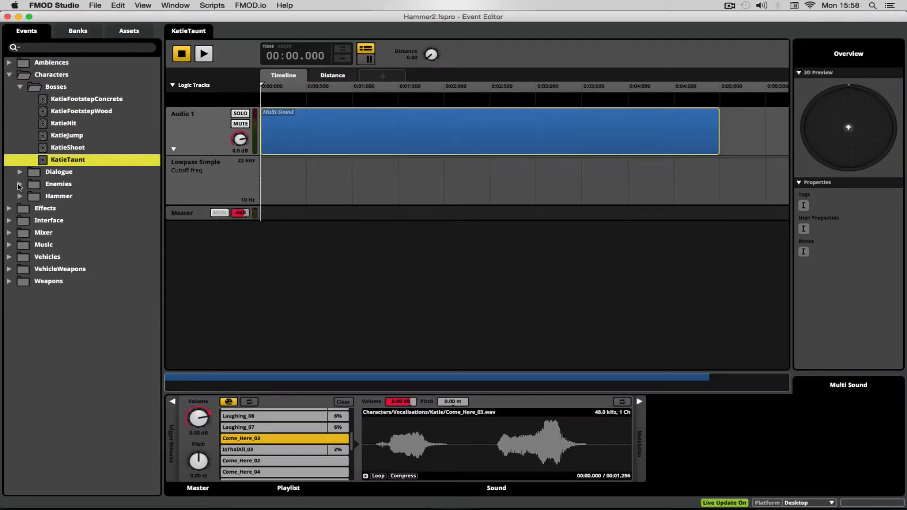
pyautogui.click(19, 171)
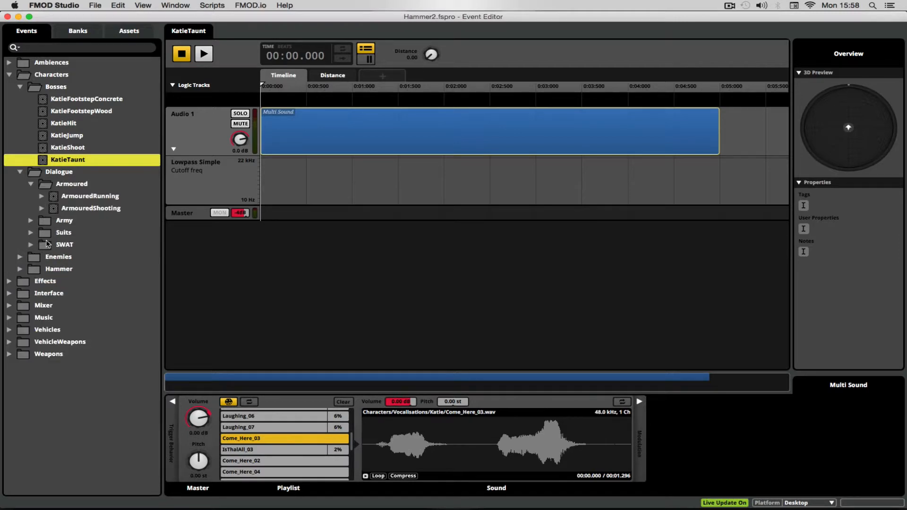
pyautogui.click(82, 244)
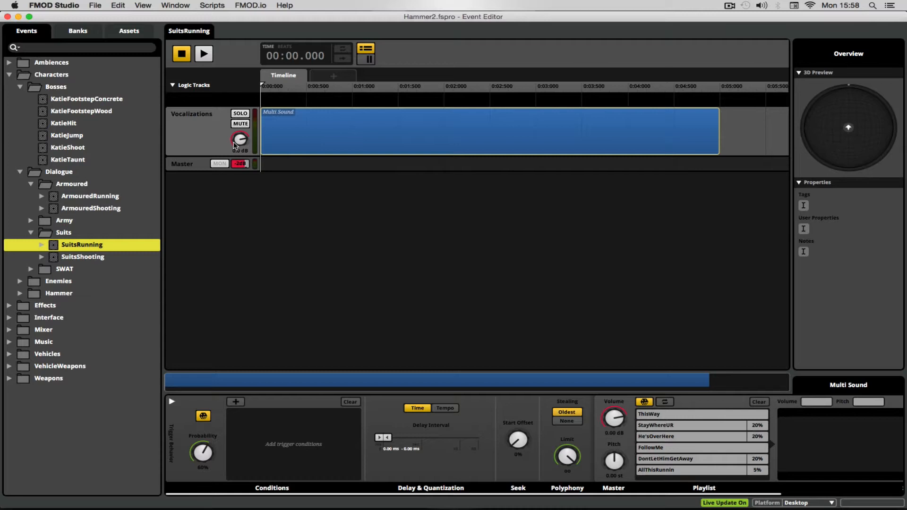
pyautogui.click(182, 164)
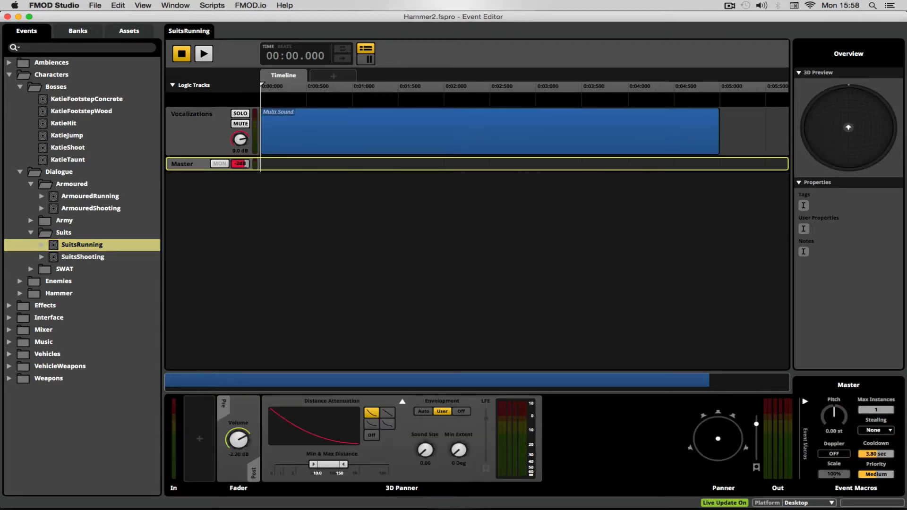
pyautogui.moveTo(854, 457)
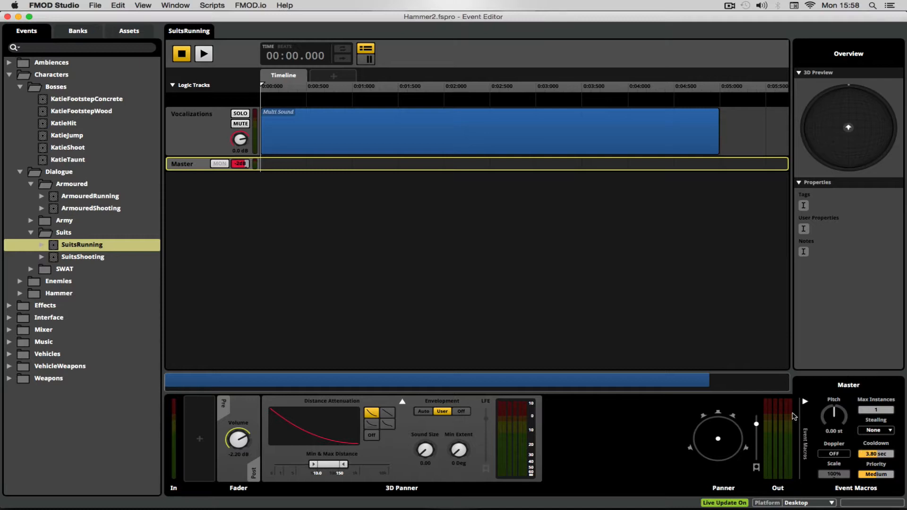
pyautogui.moveTo(49, 221)
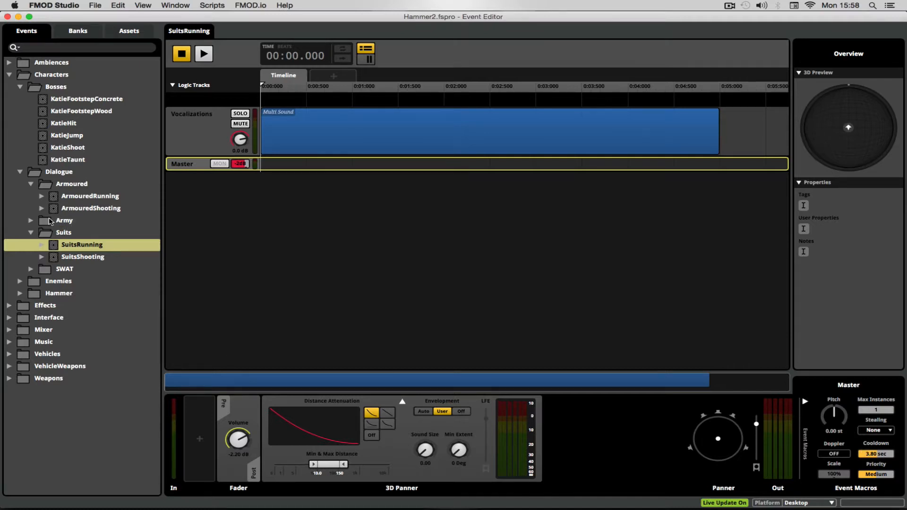
# Expand the Army dialogue folder alongside the open SuitsRunning event.
pyautogui.click(31, 220)
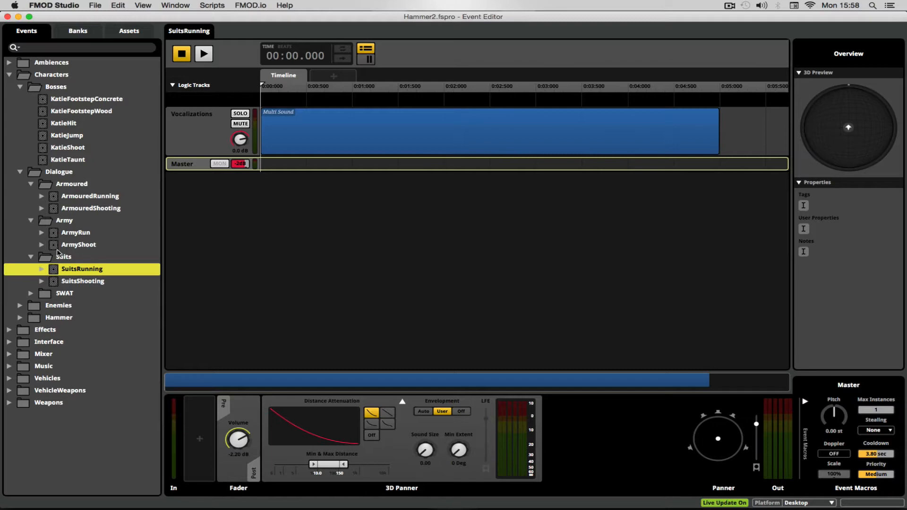
pyautogui.click(76, 232)
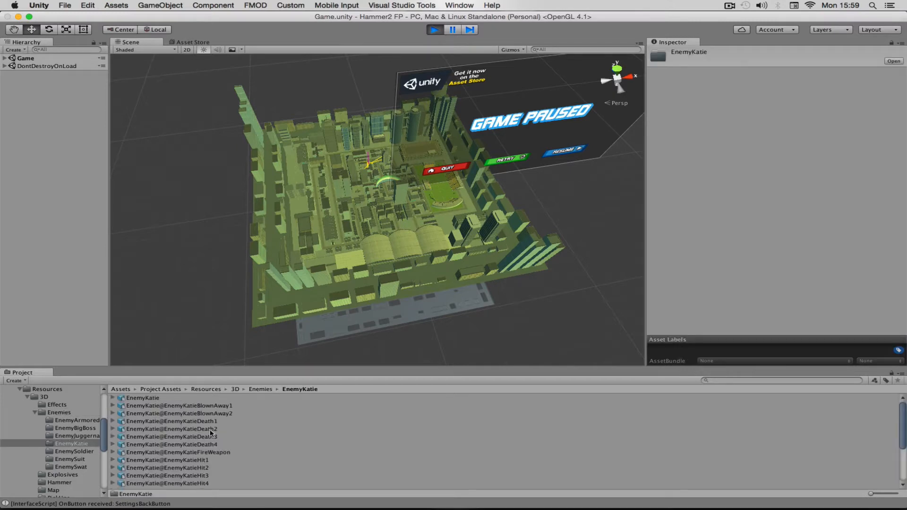
# Preview EnemyKatieIdleTaunt and inspect its SFX_KatieTaunt animation event on KatieSFX.
pyautogui.scroll(-3)
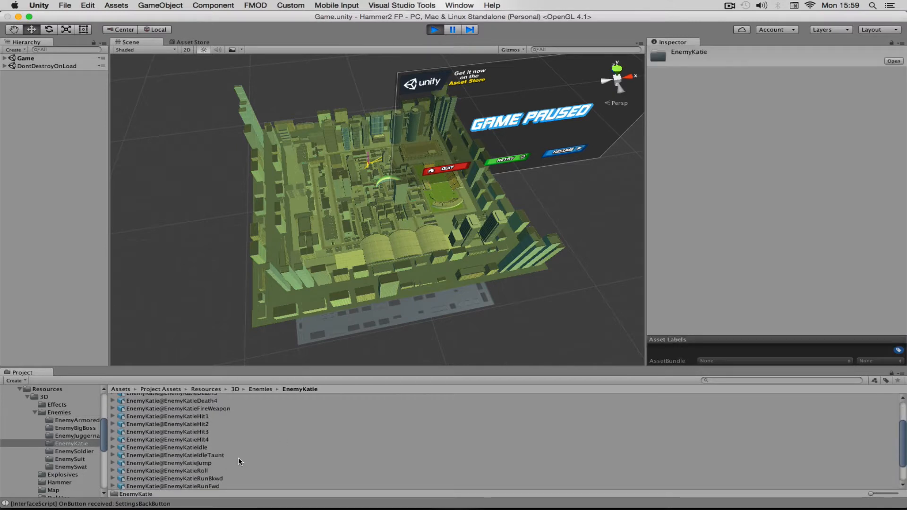
pyautogui.click(168, 456)
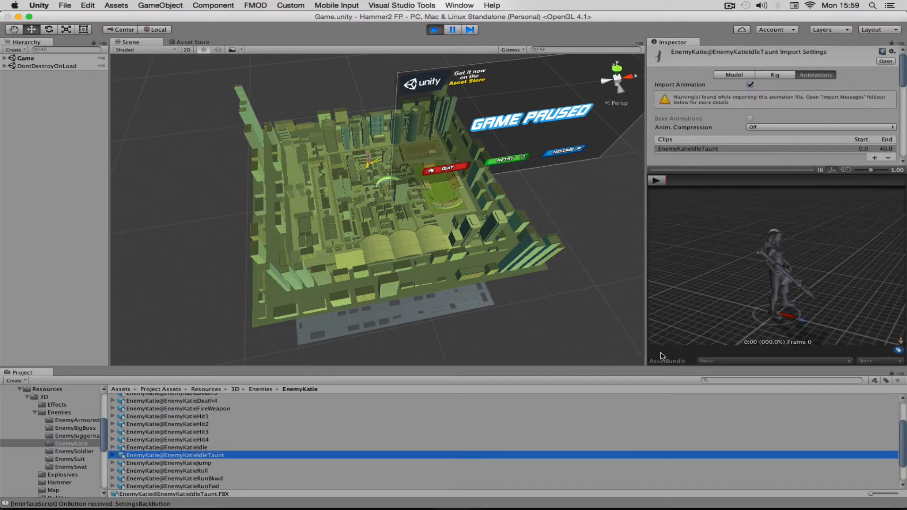
pyautogui.click(656, 180)
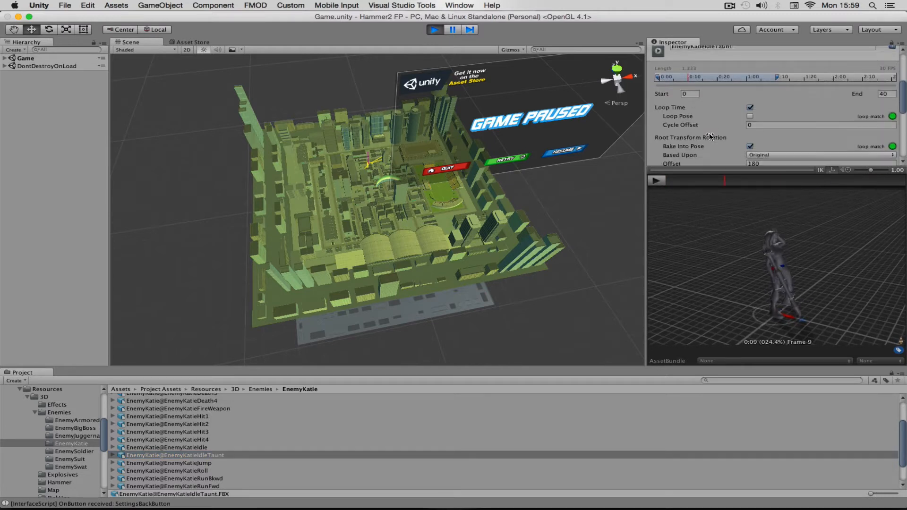
pyautogui.scroll(-3)
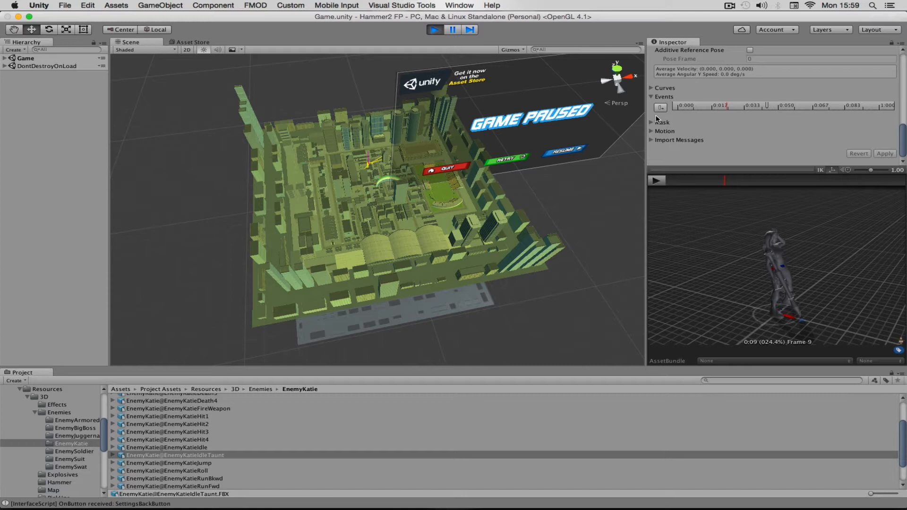
pyautogui.moveTo(766, 107)
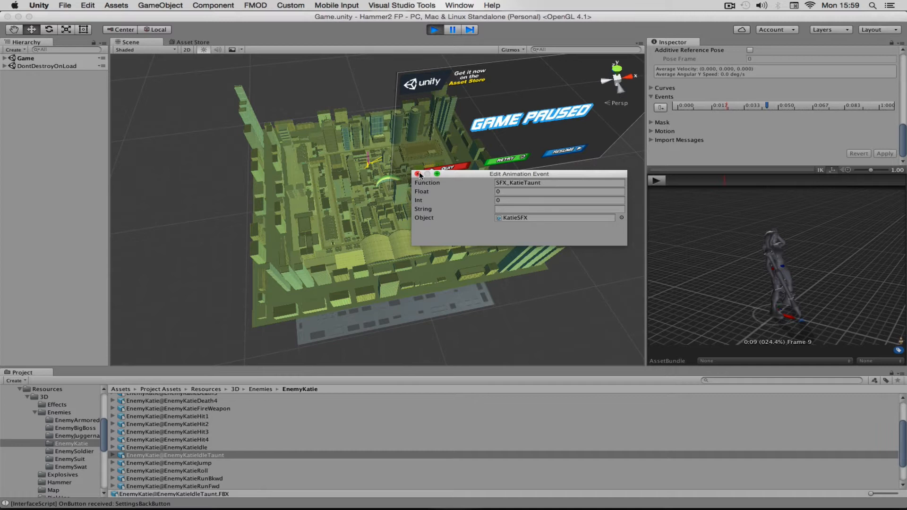
pyautogui.click(418, 174)
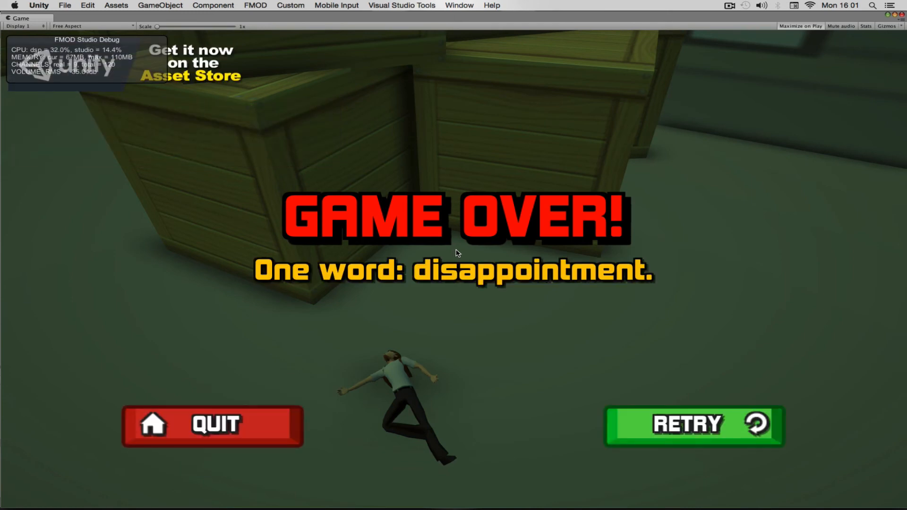
pyautogui.moveTo(406, 305)
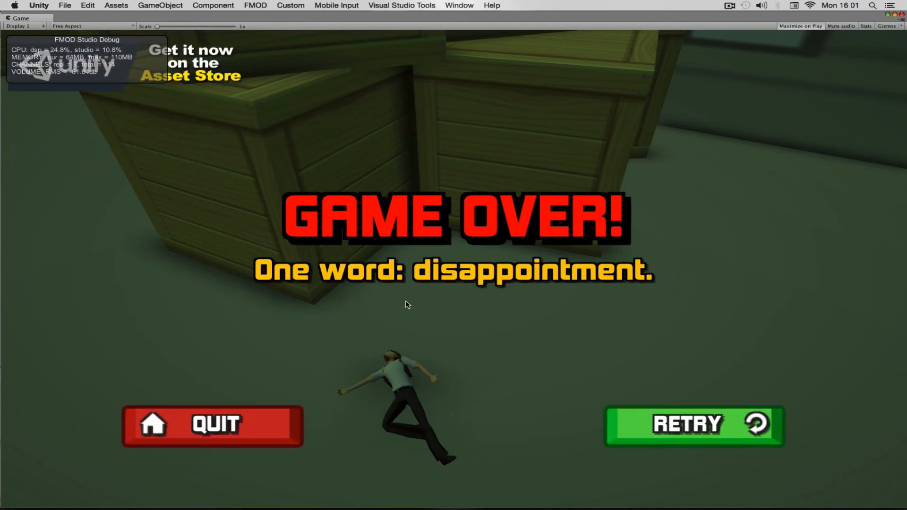